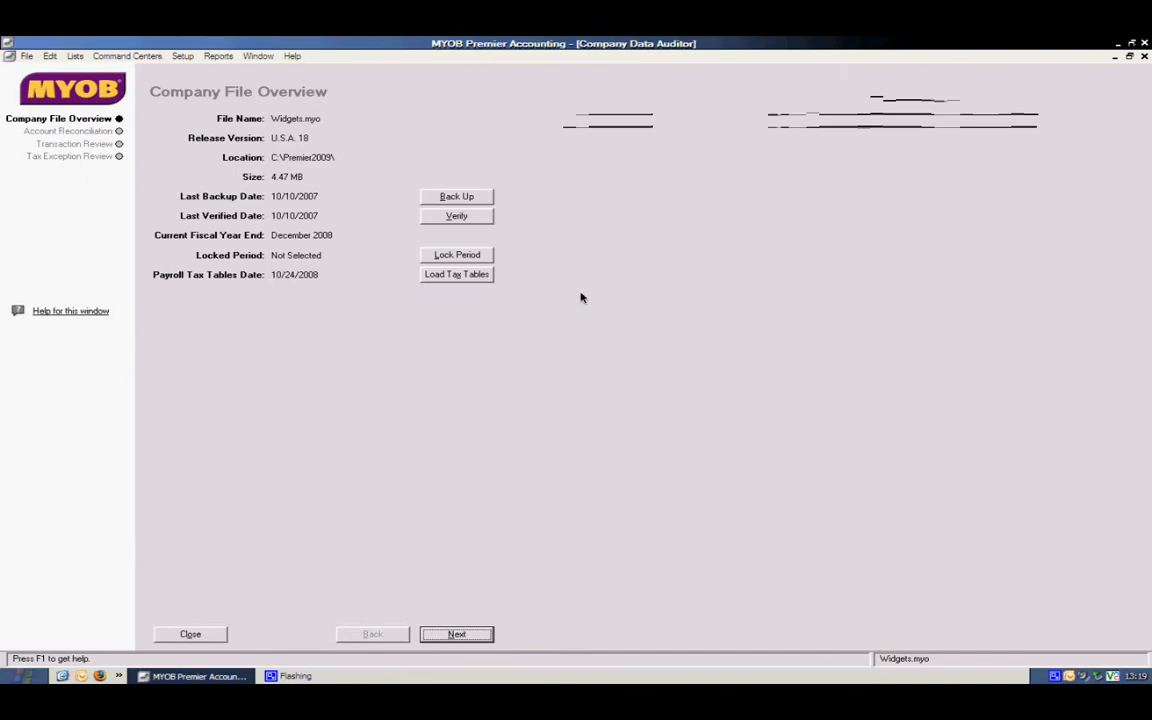
{"action": "mouse_move", "coordinate": [528, 268]}
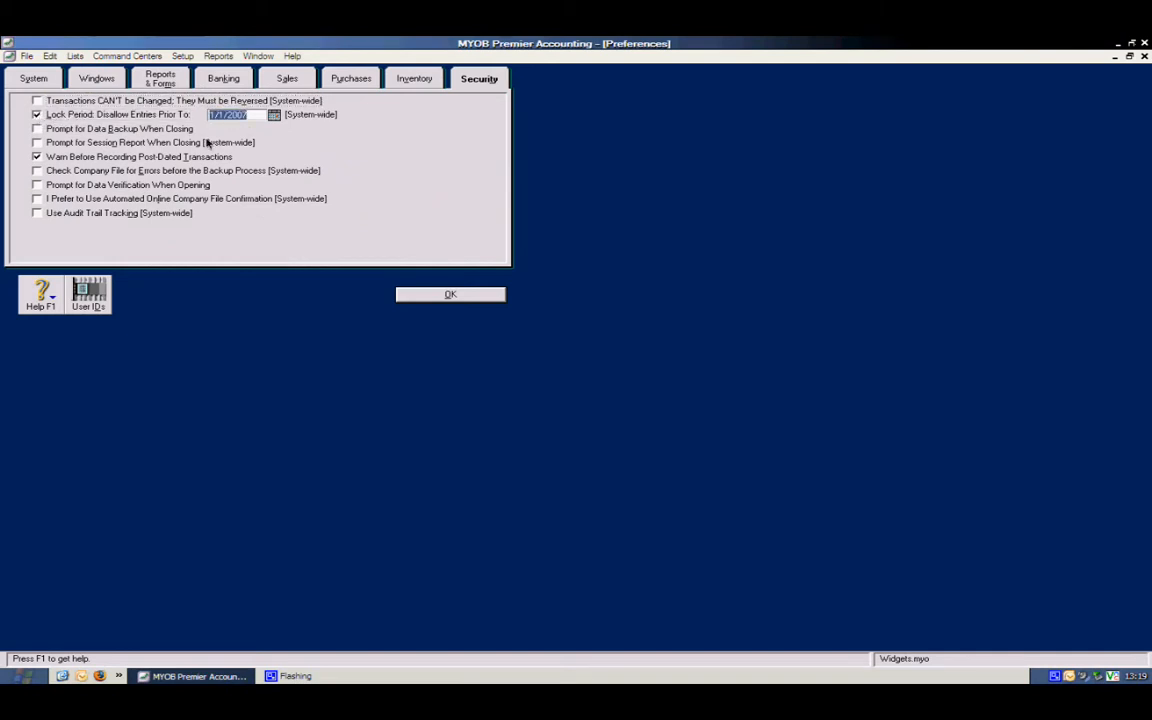
{"action": "mouse_move", "coordinate": [230, 136]}
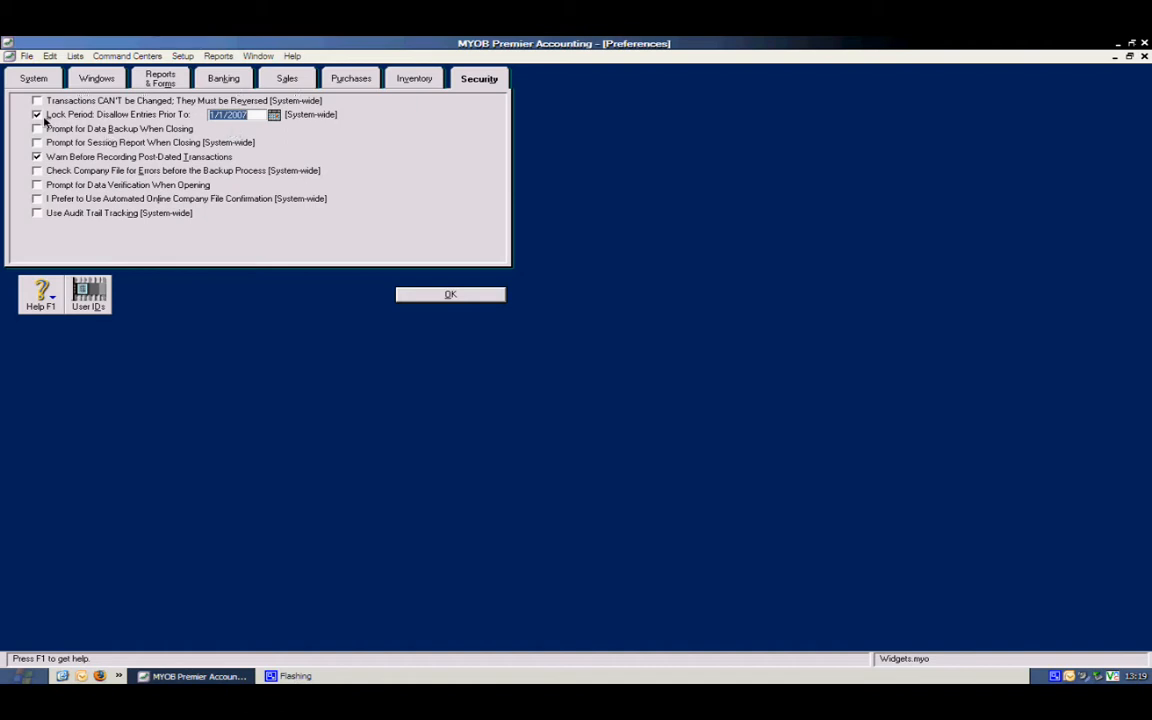
- Switch off 'Lock Period: Disallow Entries Prior To' in the Security preferences
{"action": "left_click", "coordinate": [36, 114]}
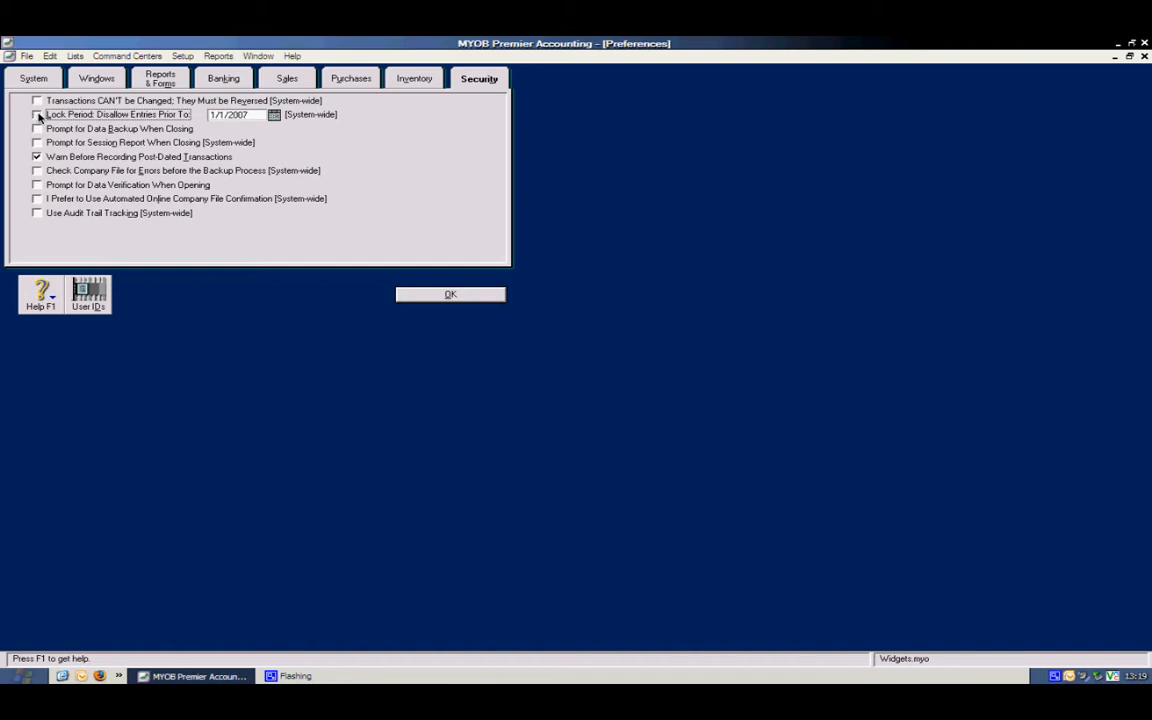
{"action": "mouse_move", "coordinate": [256, 156]}
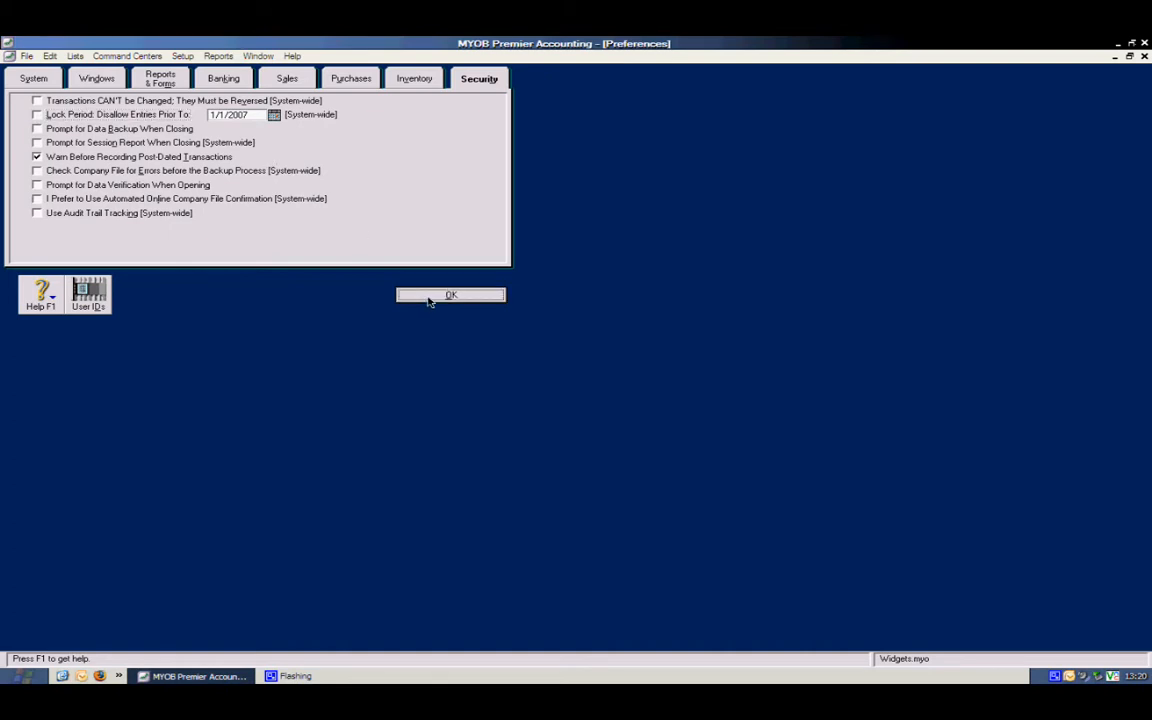
- Confirm the preferences and advance the Data Auditor to Account Reconciliation
{"action": "left_click", "coordinate": [450, 294]}
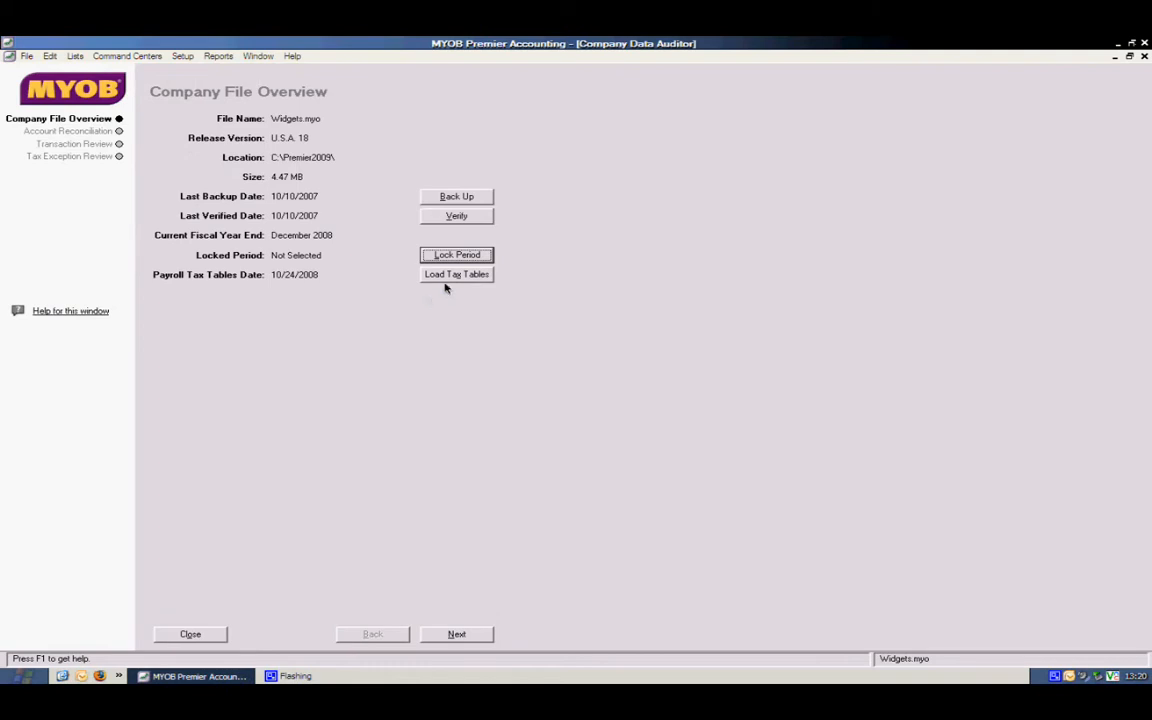
{"action": "left_click", "coordinate": [456, 274]}
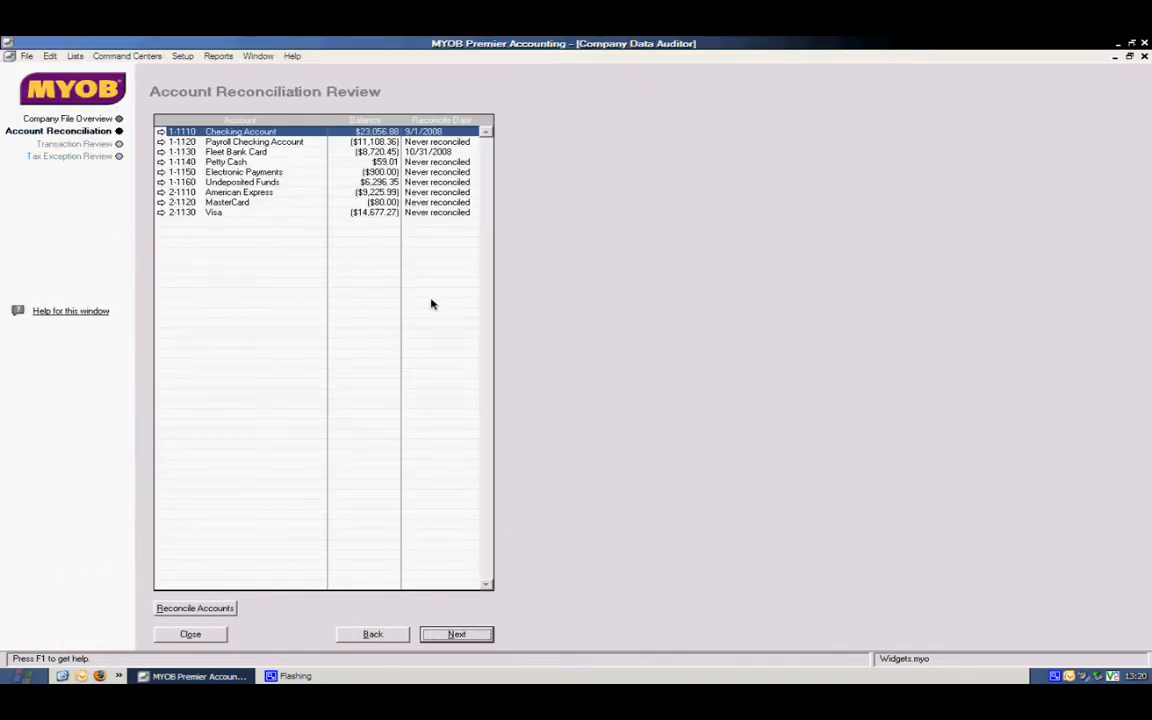
{"action": "mouse_move", "coordinate": [456, 224]}
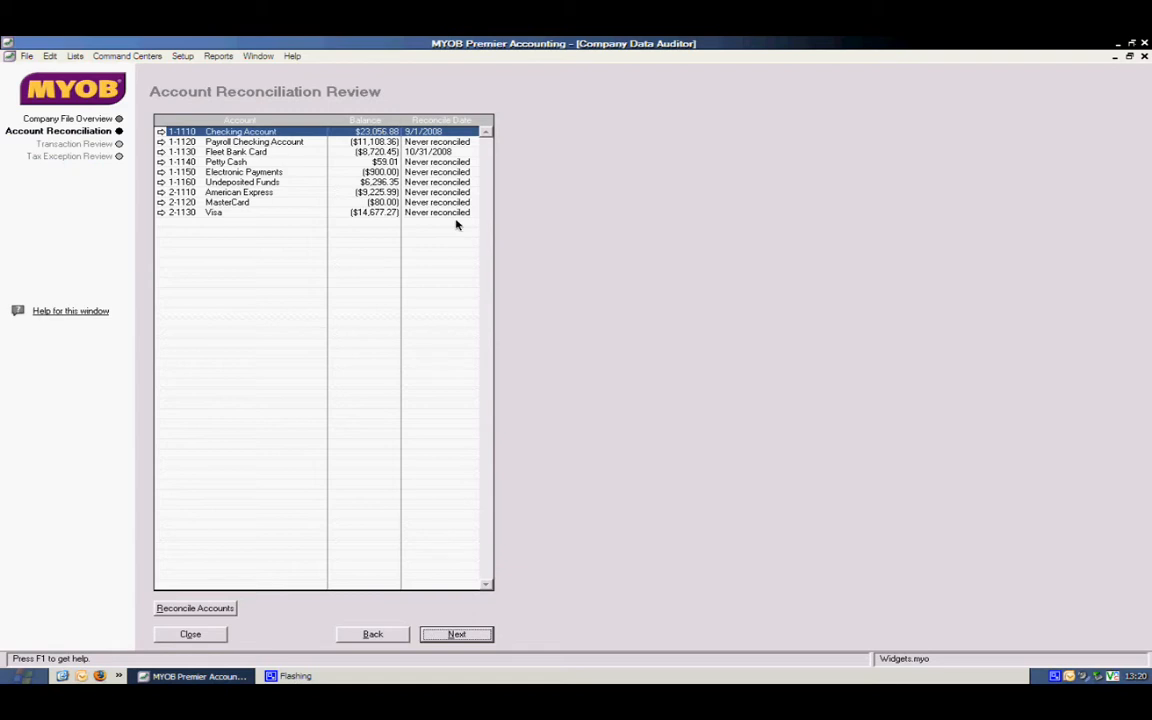
{"action": "mouse_move", "coordinate": [360, 260]}
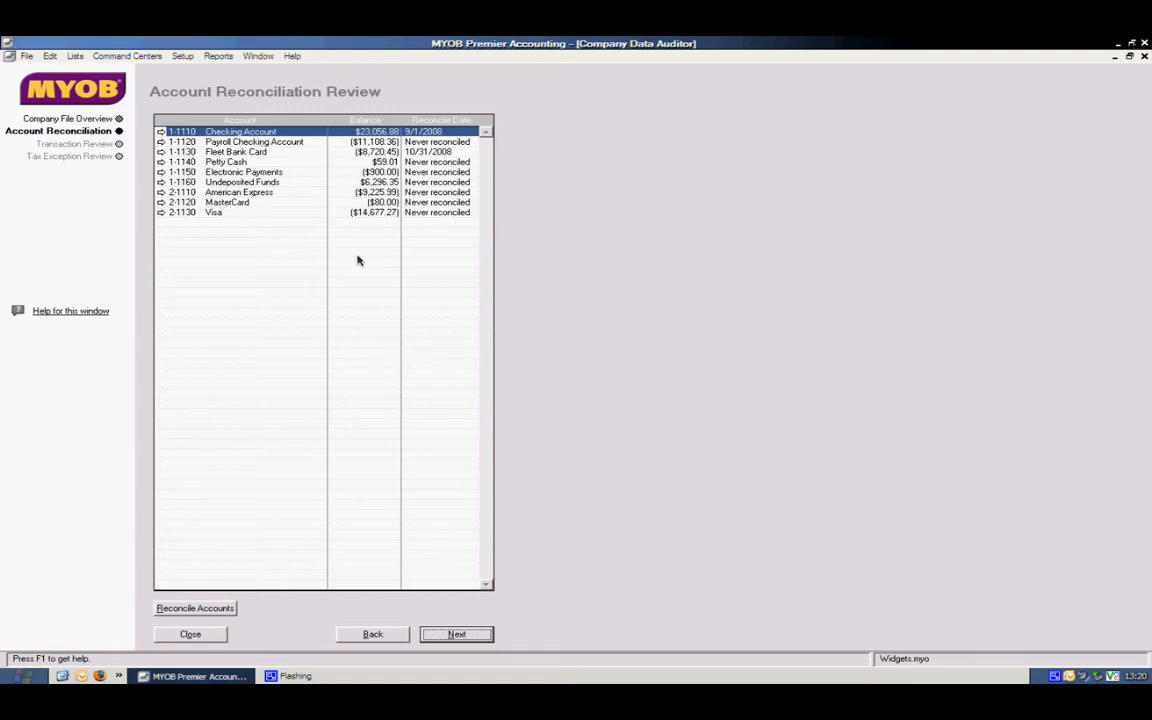
{"action": "mouse_move", "coordinate": [372, 228]}
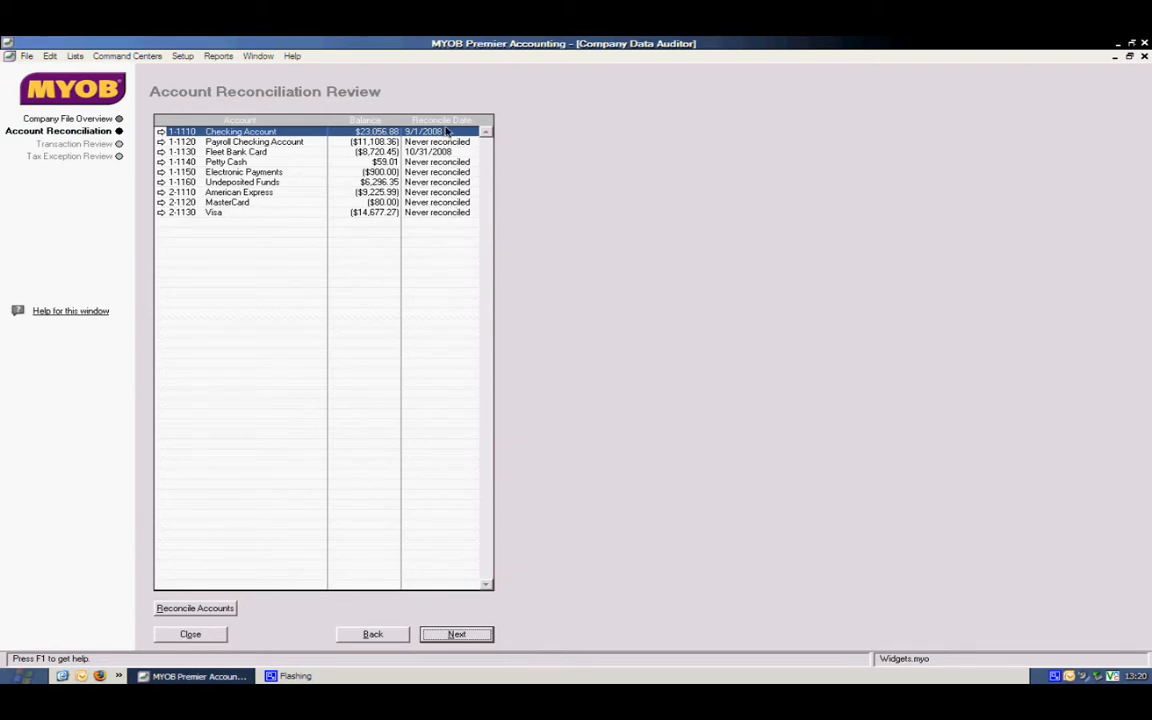
{"action": "mouse_move", "coordinate": [462, 138]}
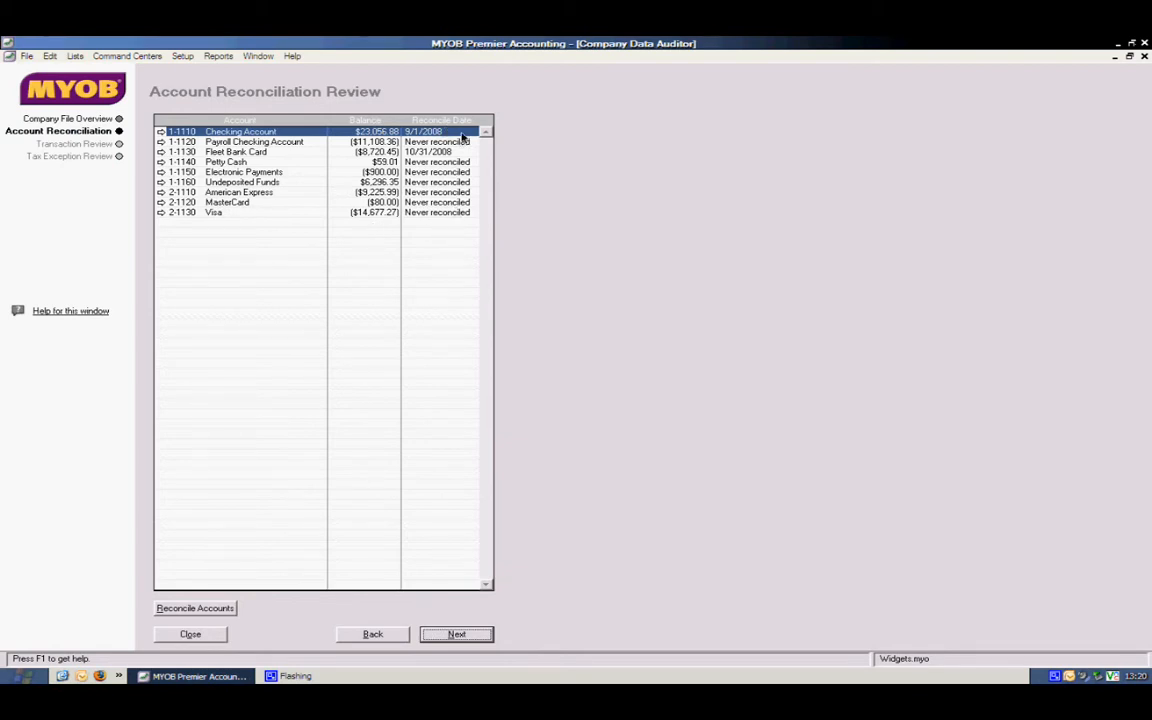
{"action": "mouse_move", "coordinate": [460, 144]}
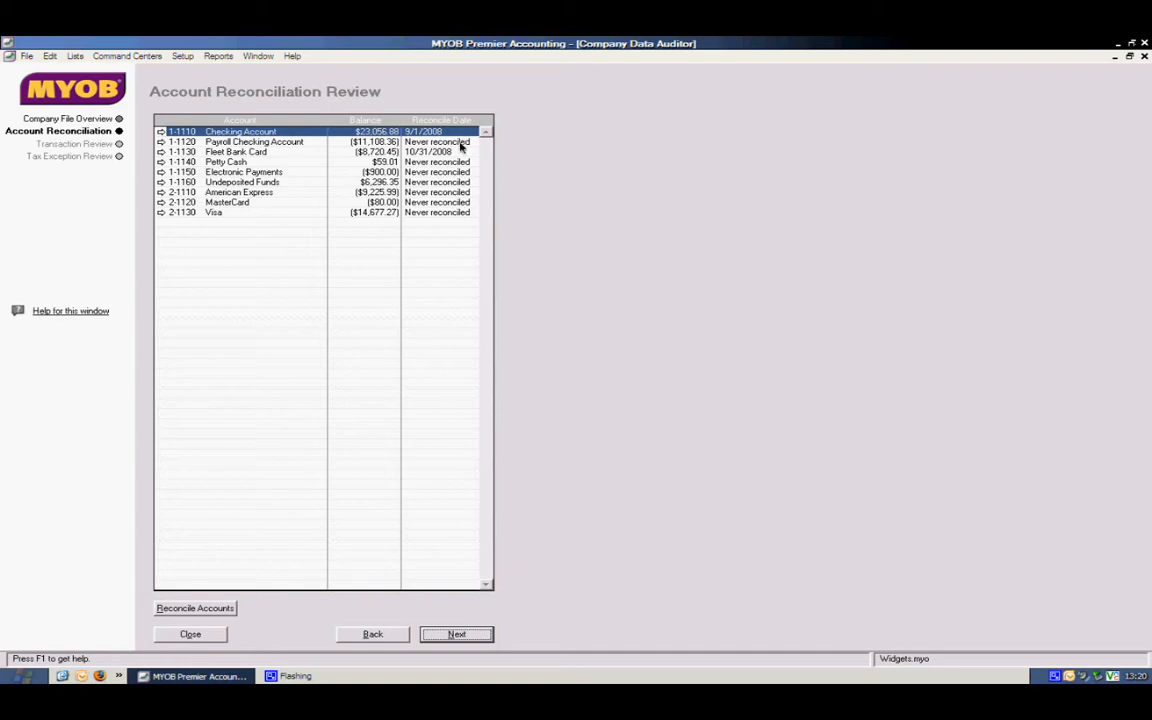
{"action": "mouse_move", "coordinate": [460, 172]}
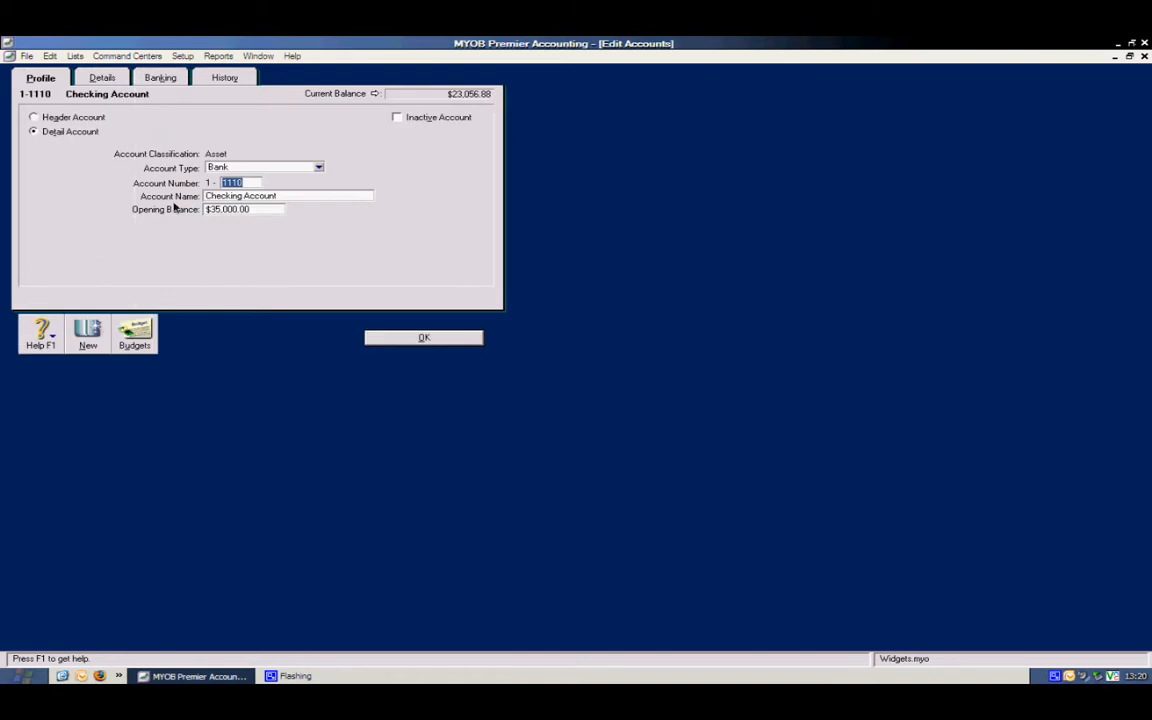
{"action": "mouse_move", "coordinate": [192, 244]}
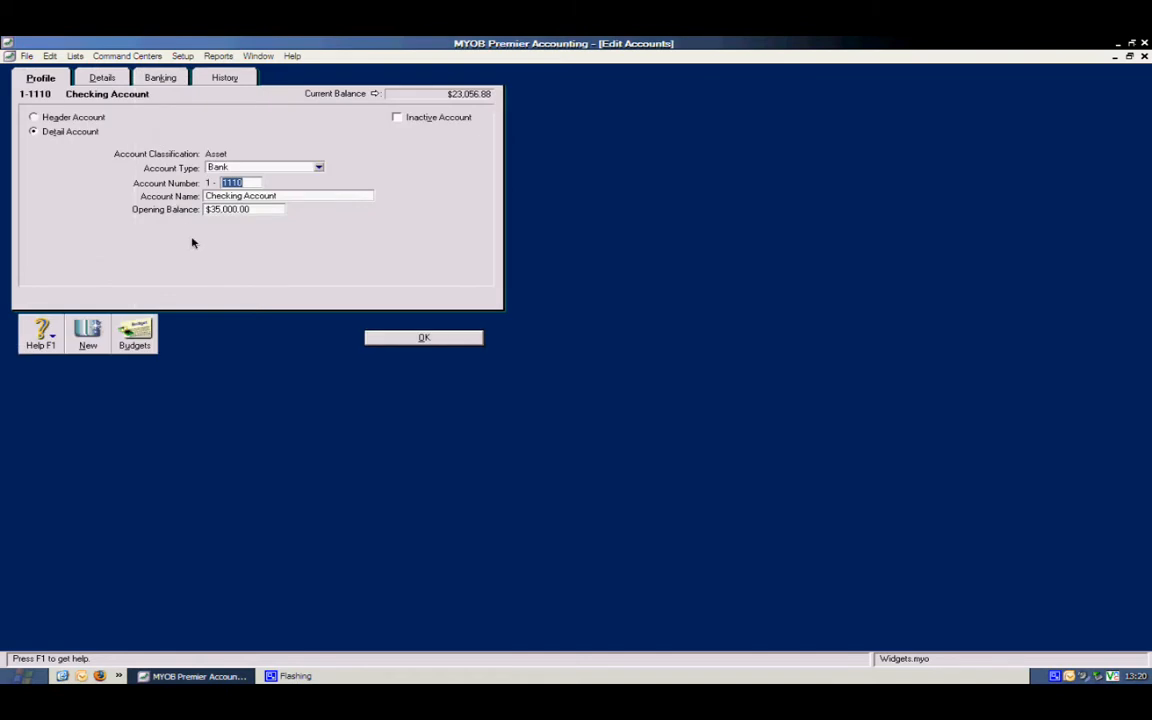
{"action": "mouse_move", "coordinate": [244, 166]}
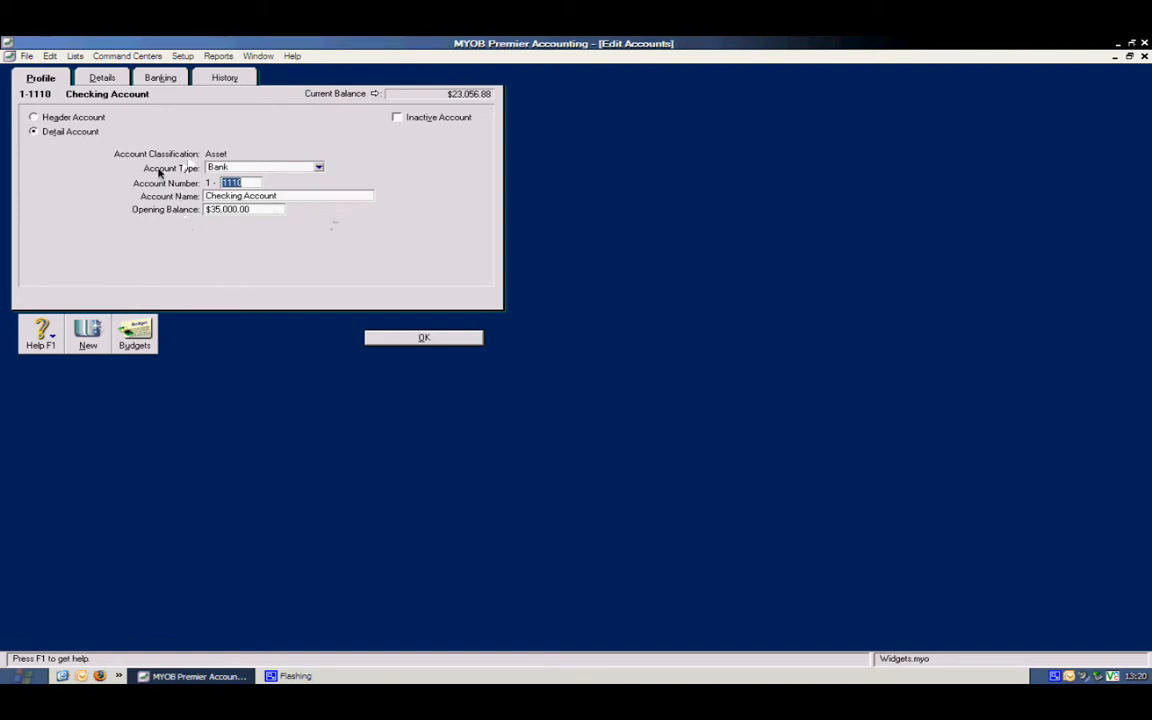
{"action": "mouse_move", "coordinate": [70, 138]}
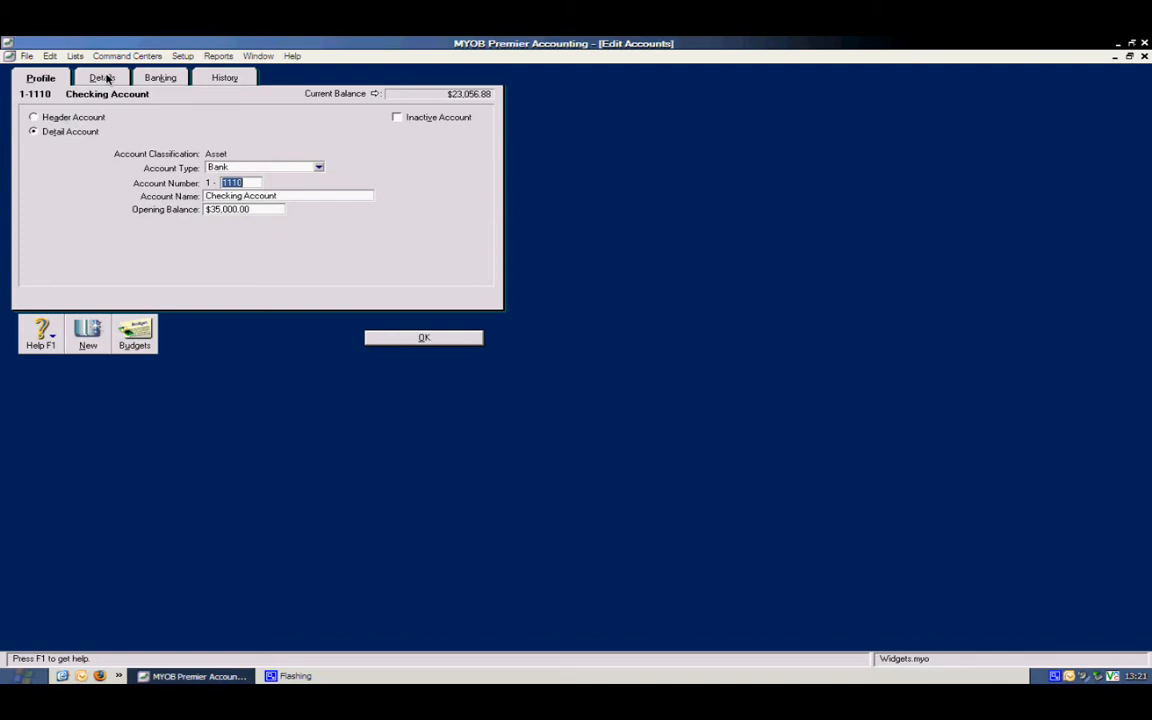
- View the Checking Account's Details and keep USD United States Dollars as its currency
{"action": "left_click", "coordinate": [100, 76]}
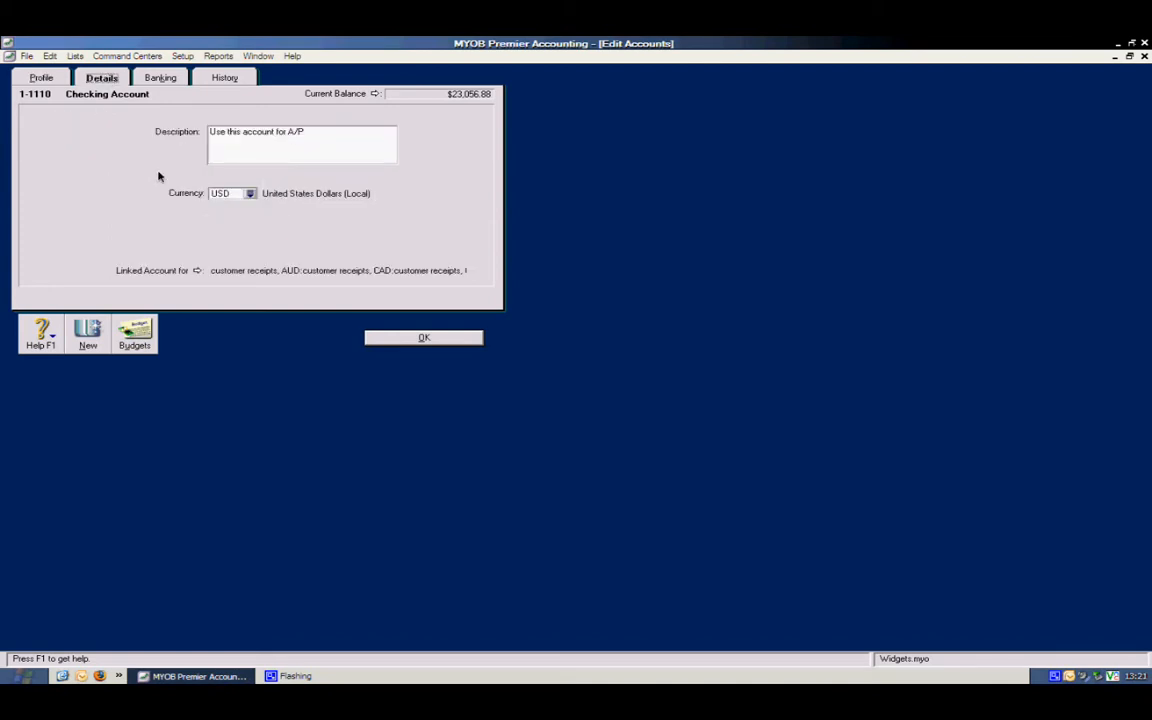
{"action": "mouse_move", "coordinate": [372, 192]}
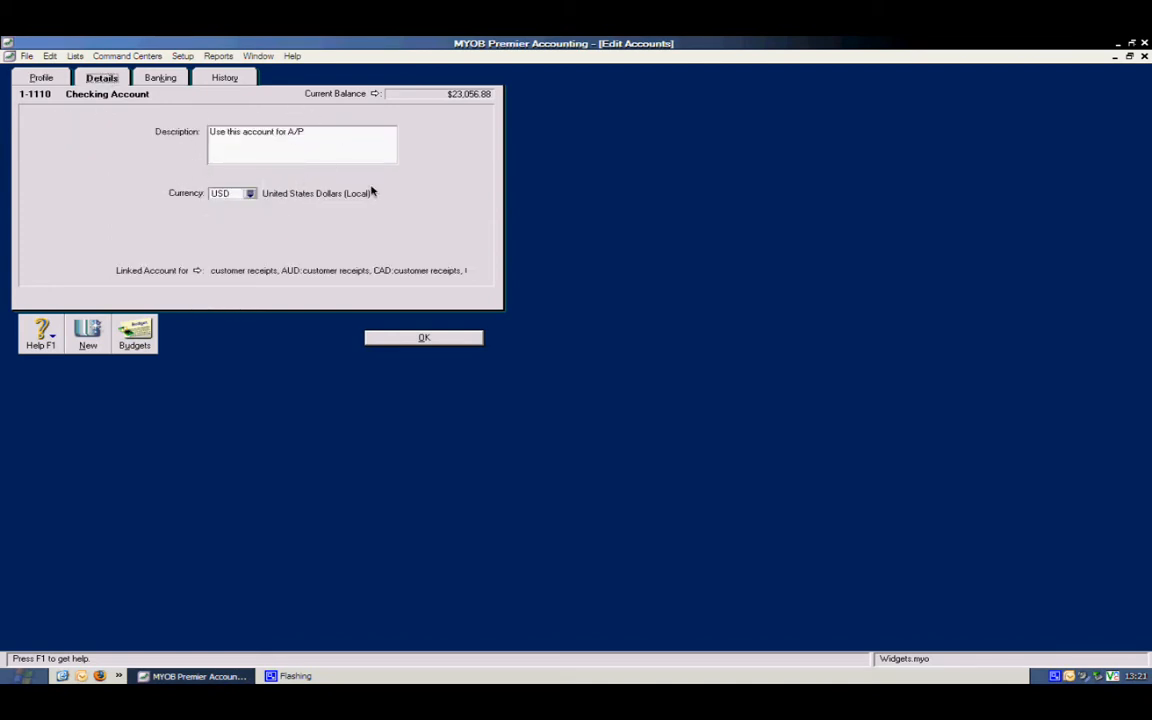
{"action": "left_click", "coordinate": [250, 192]}
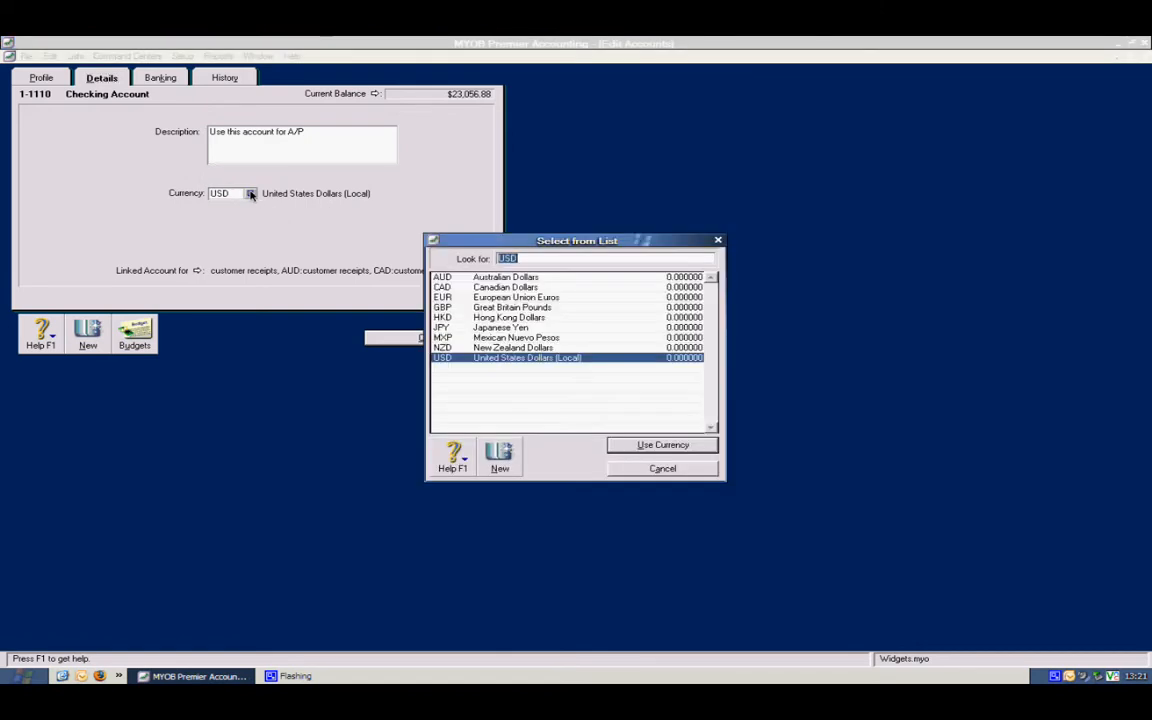
{"action": "mouse_move", "coordinate": [260, 218]}
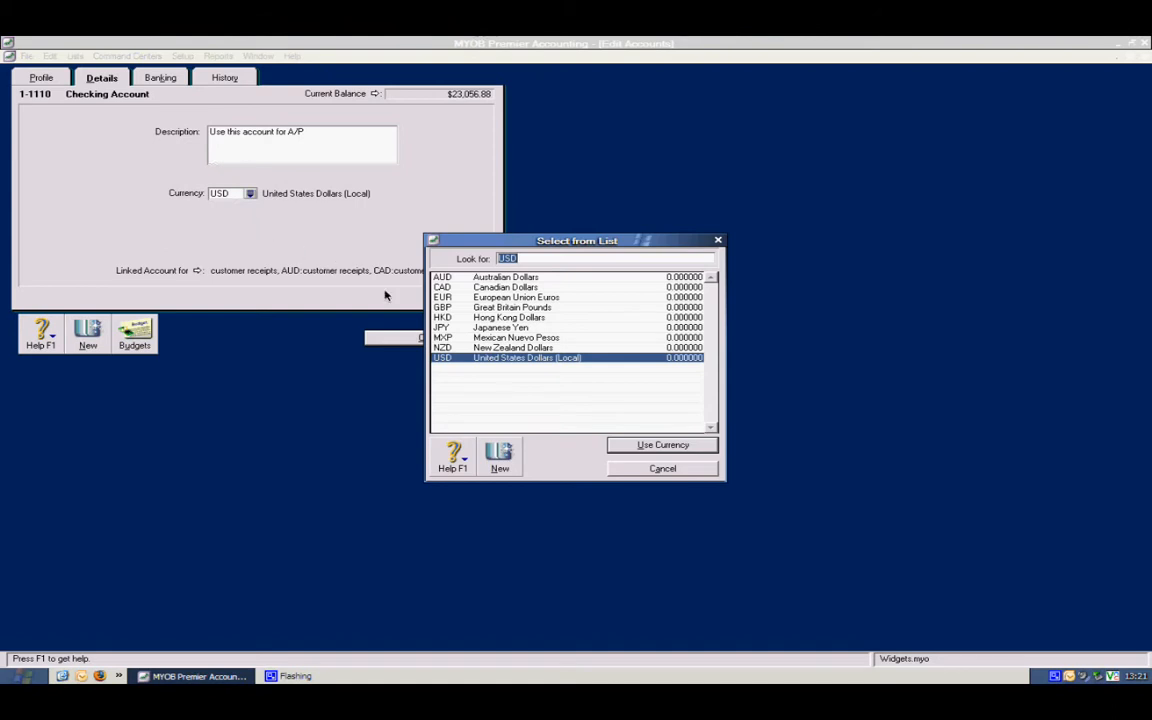
{"action": "mouse_move", "coordinate": [530, 376]}
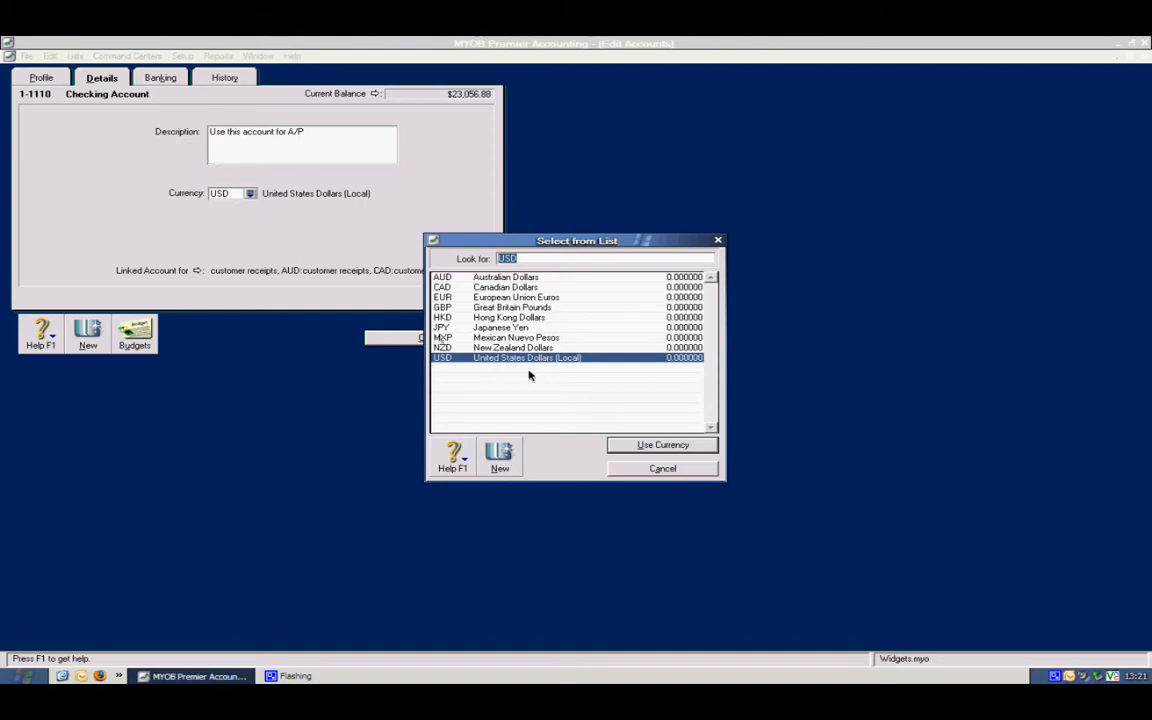
{"action": "mouse_move", "coordinate": [578, 442]}
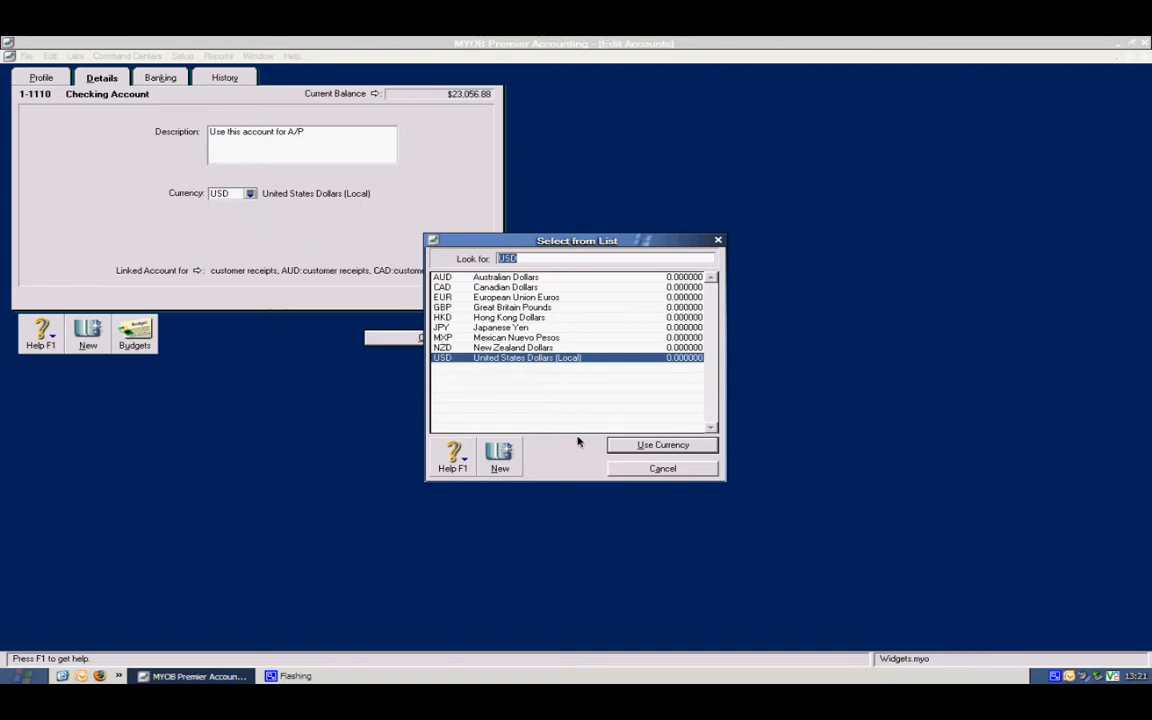
{"action": "left_click", "coordinate": [662, 444]}
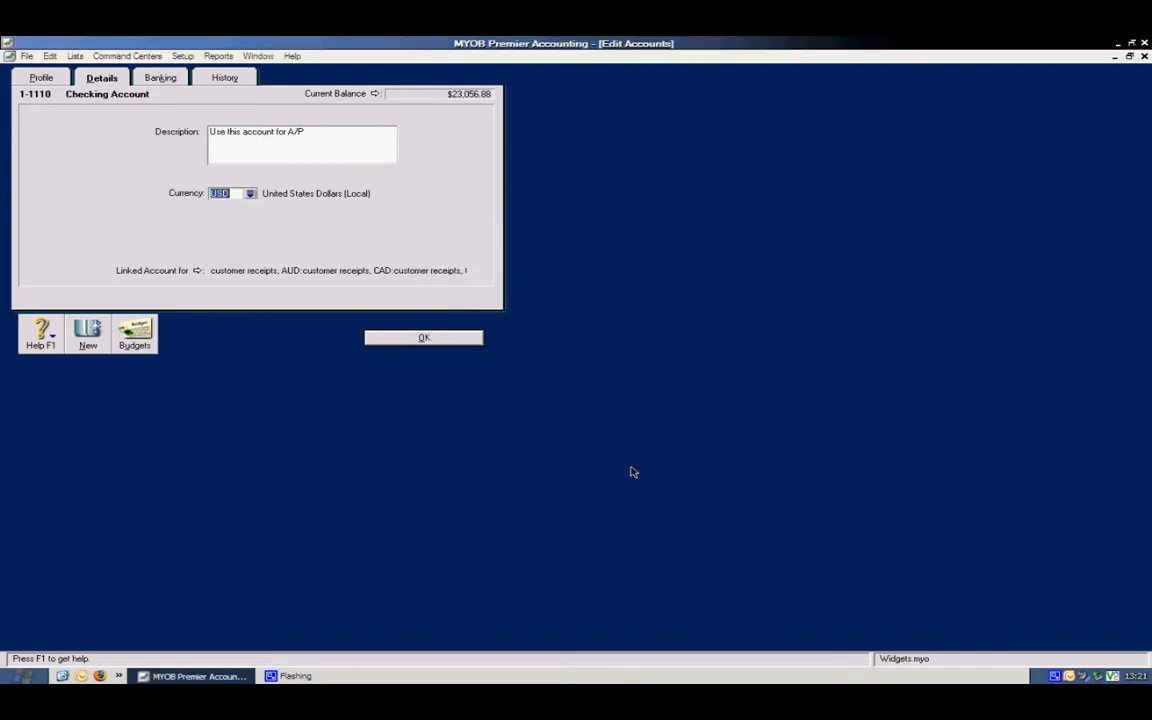
{"action": "mouse_move", "coordinate": [330, 388]}
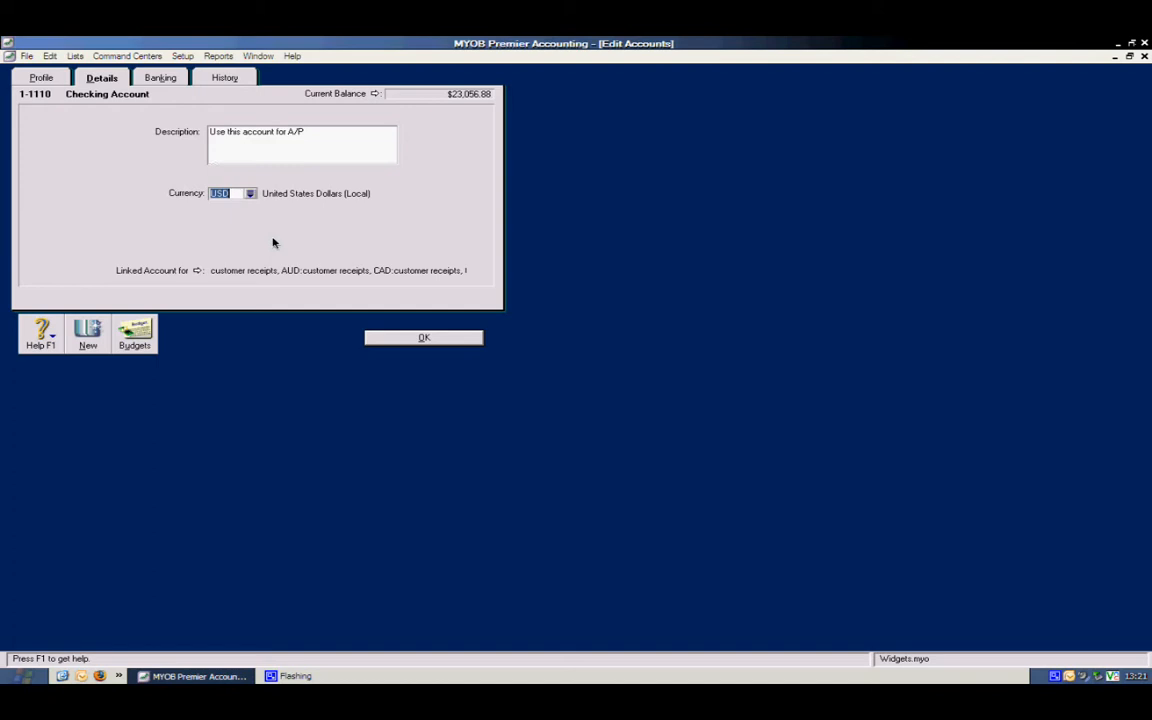
{"action": "mouse_move", "coordinate": [292, 240]}
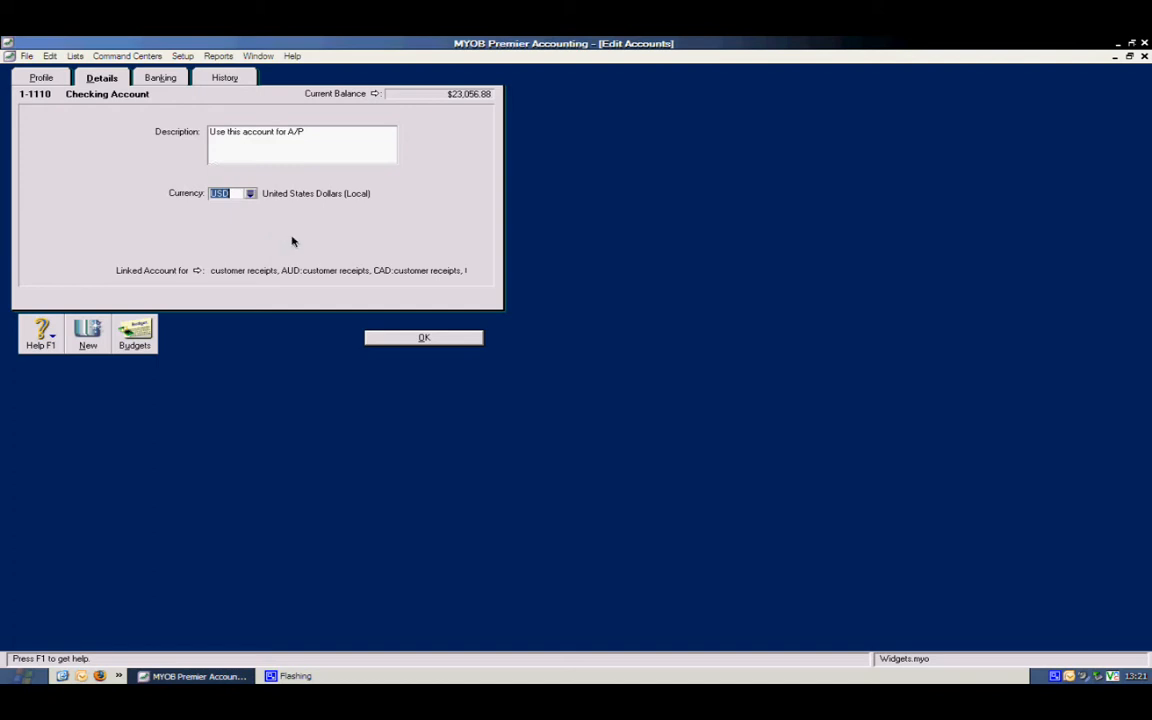
{"action": "mouse_move", "coordinate": [196, 112]}
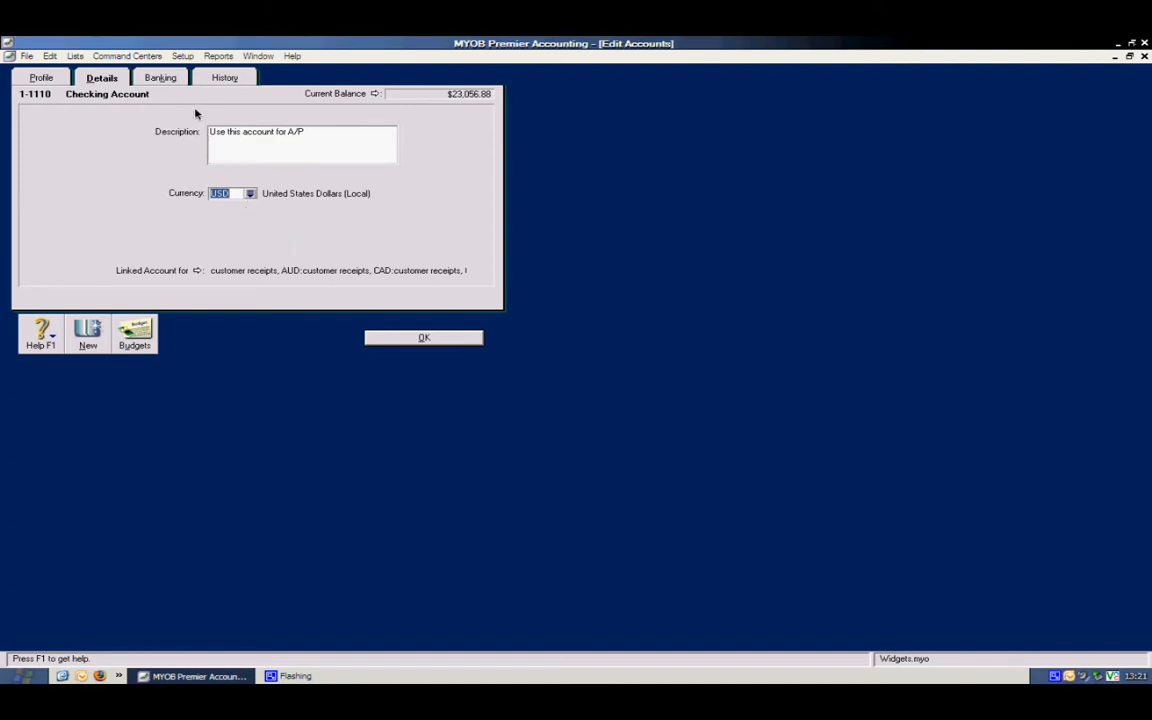
- View the Checking Account's Banking details with Fleet Bank, then its March 2009 transactions
{"action": "left_click", "coordinate": [160, 76]}
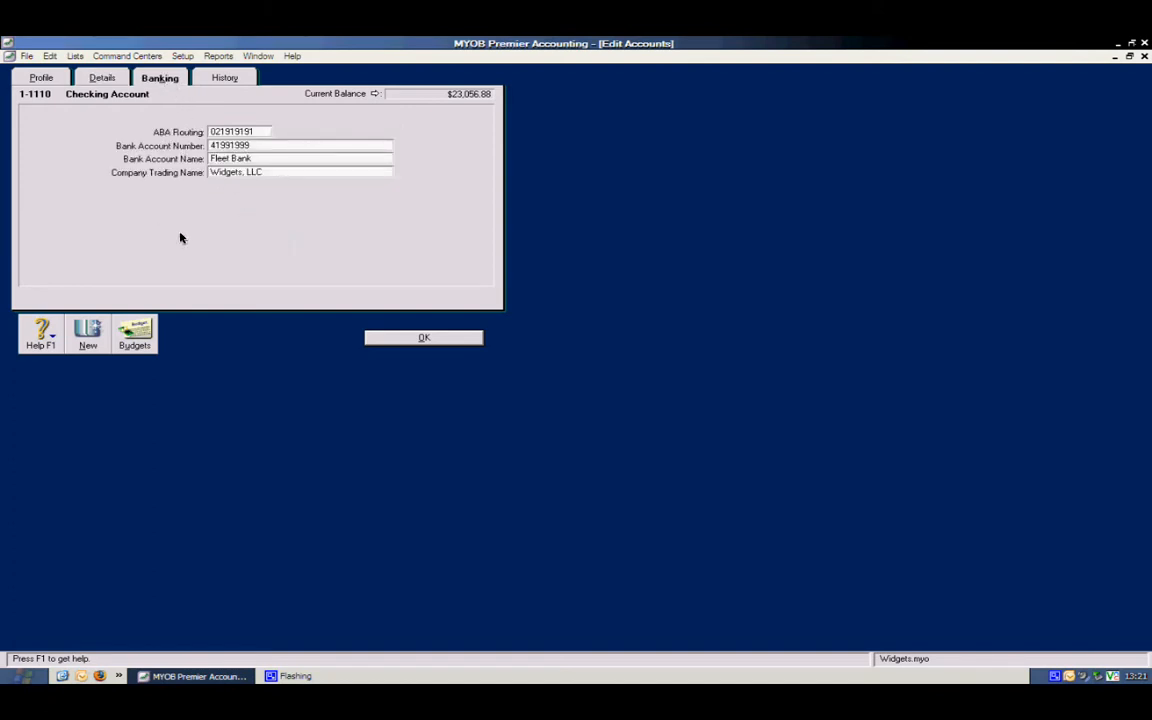
{"action": "mouse_move", "coordinate": [116, 136]}
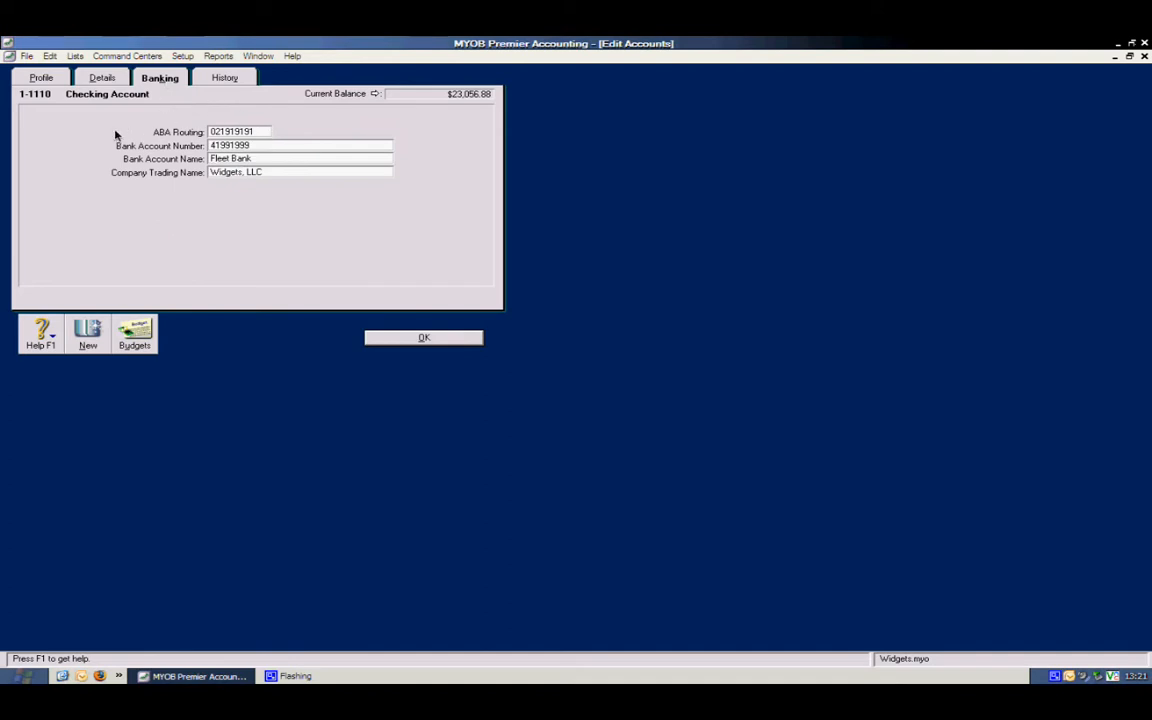
{"action": "mouse_move", "coordinate": [92, 168]}
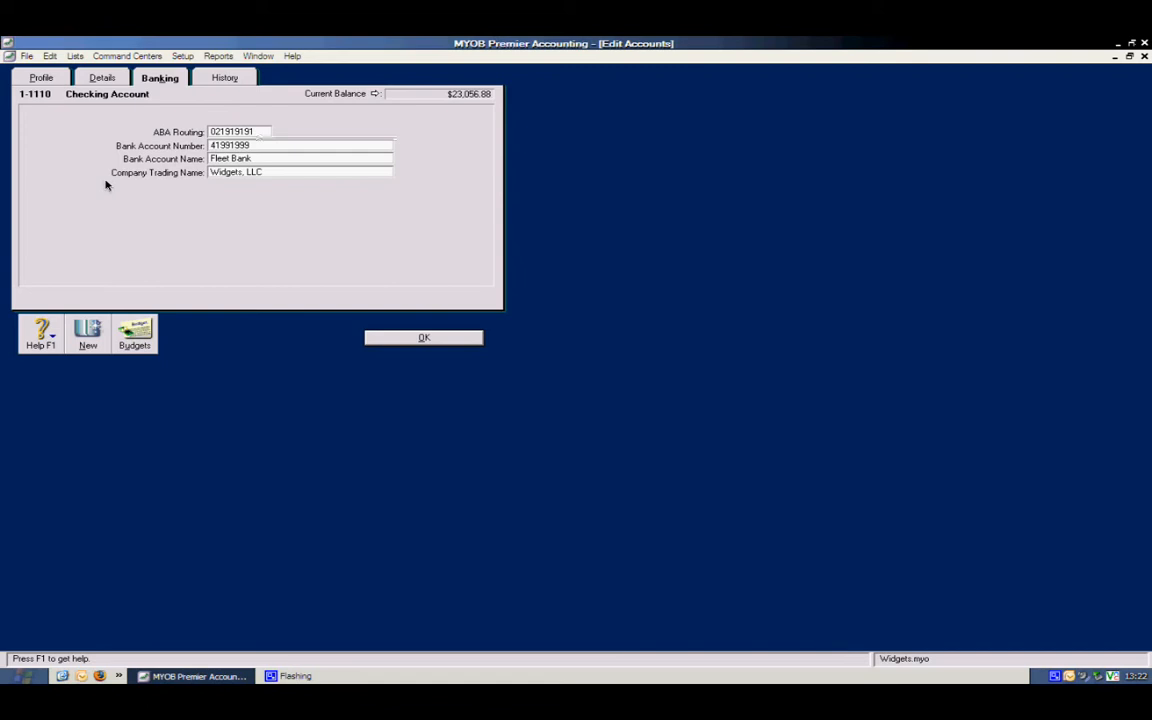
{"action": "left_click", "coordinate": [224, 78]}
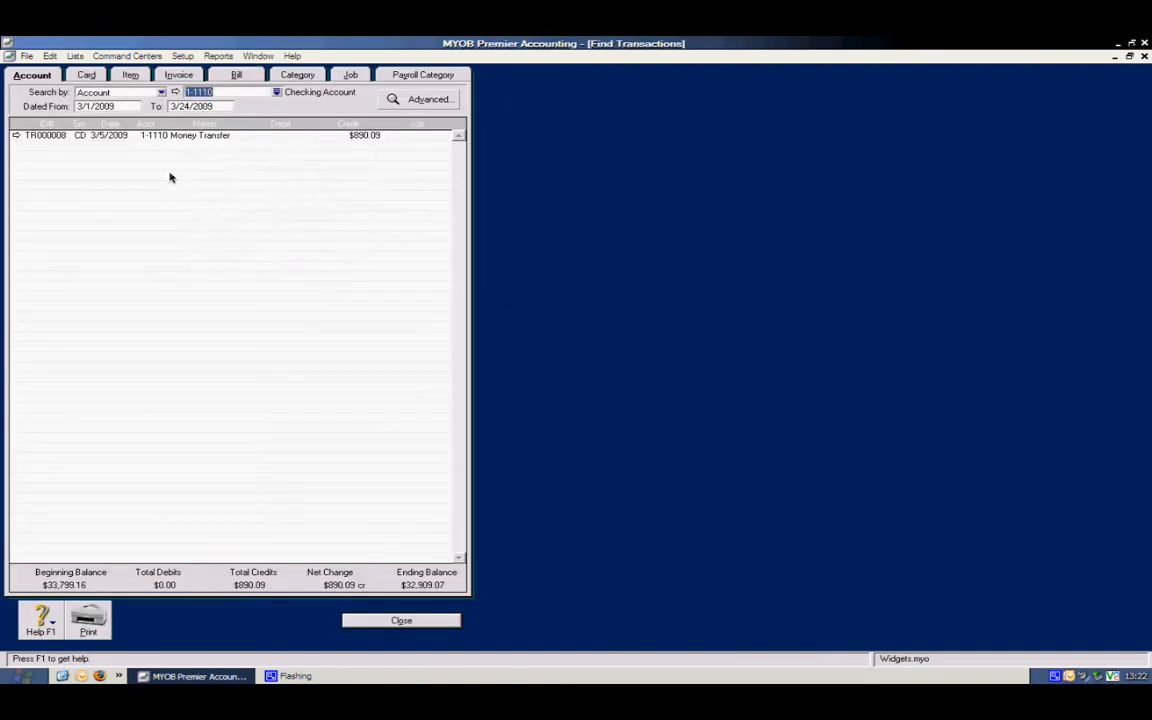
{"action": "mouse_move", "coordinate": [228, 120]}
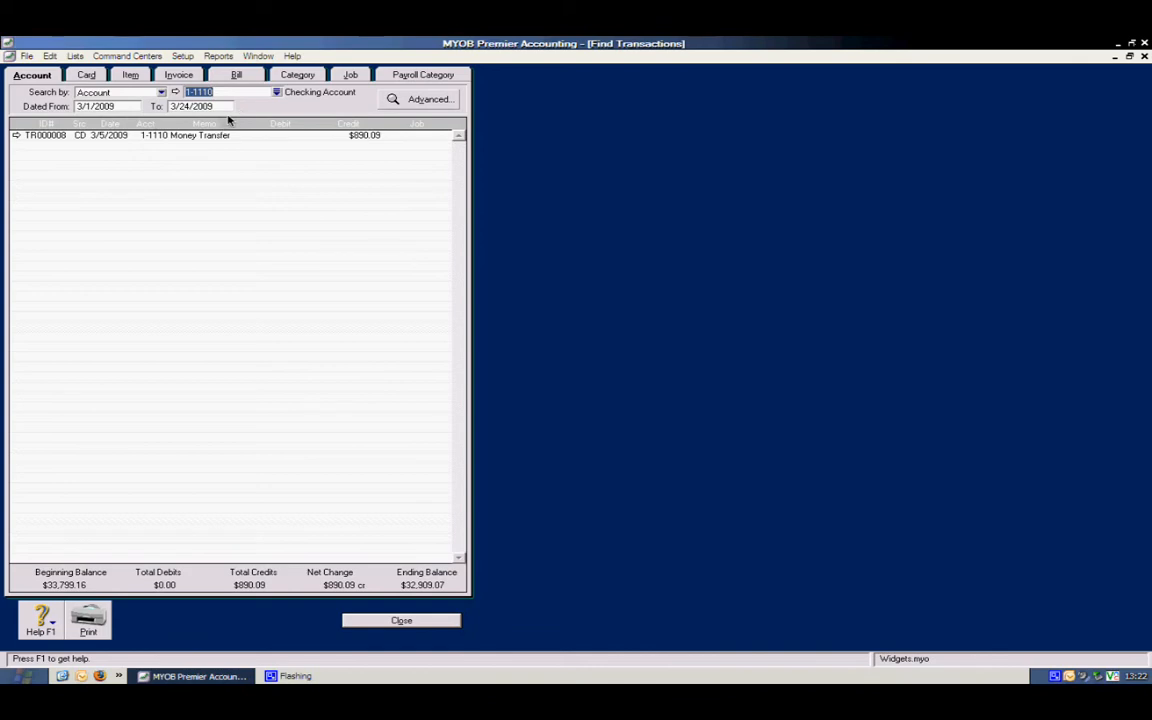
{"action": "mouse_move", "coordinate": [62, 150]}
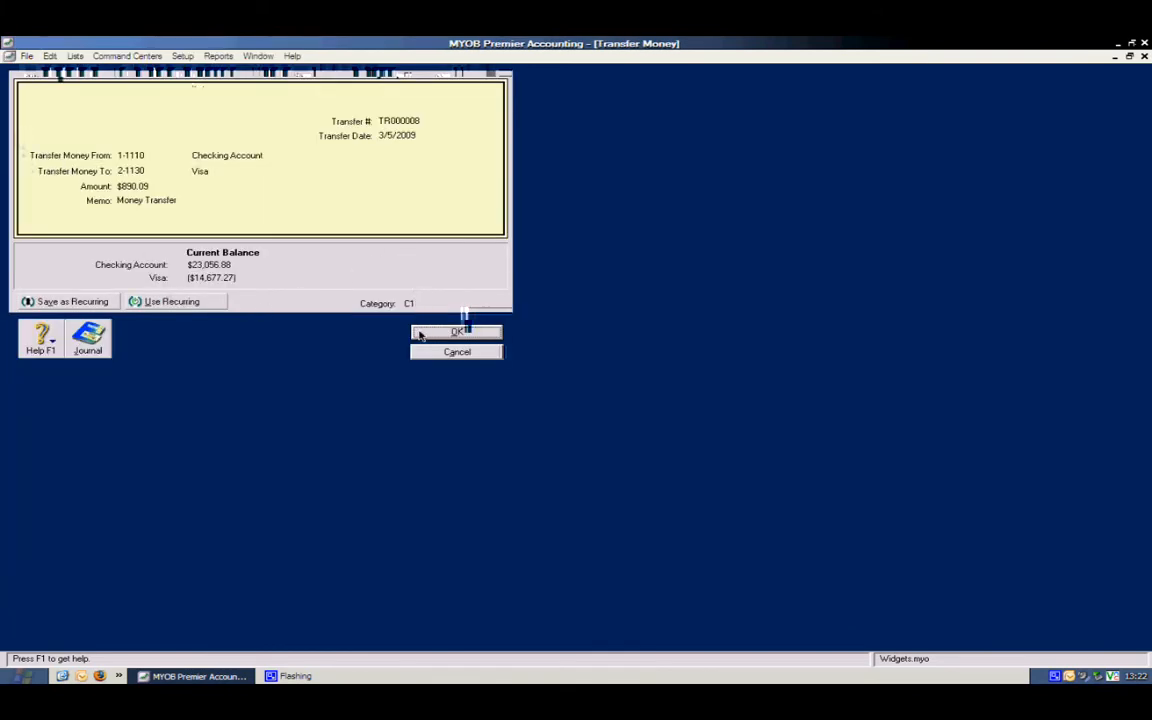
- Close the $890.09 Checking-to-Visa transfer and the Find Transactions results
{"action": "left_click", "coordinate": [456, 332]}
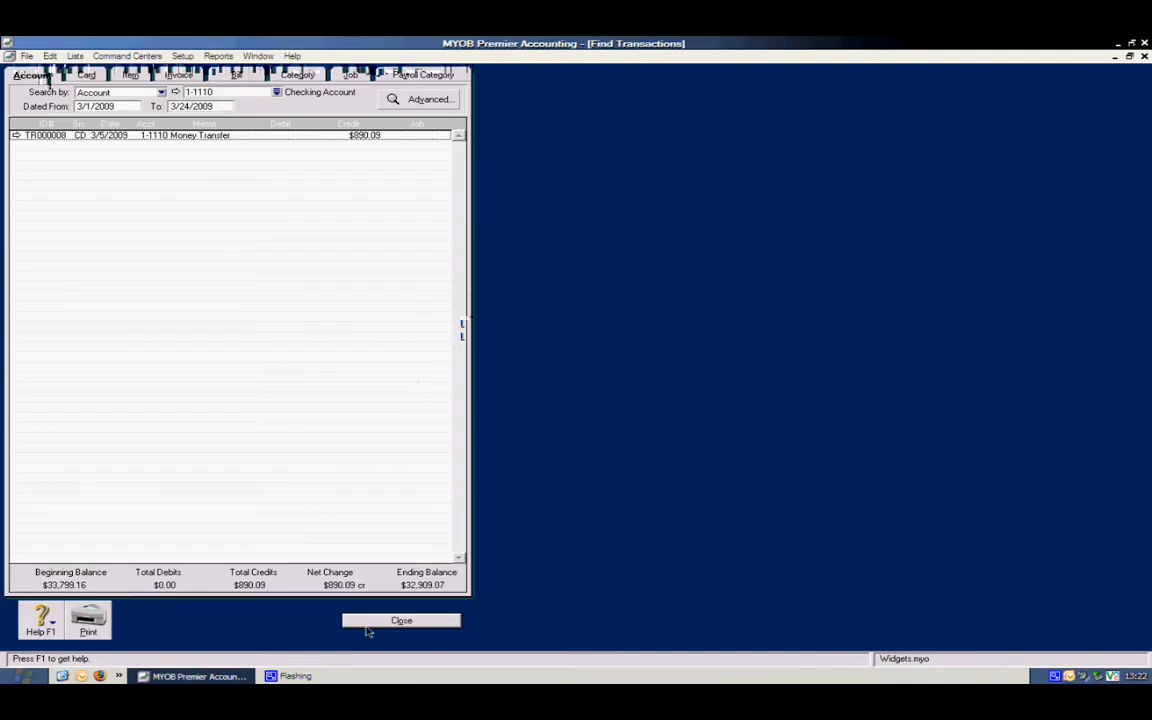
{"action": "left_click", "coordinate": [400, 620]}
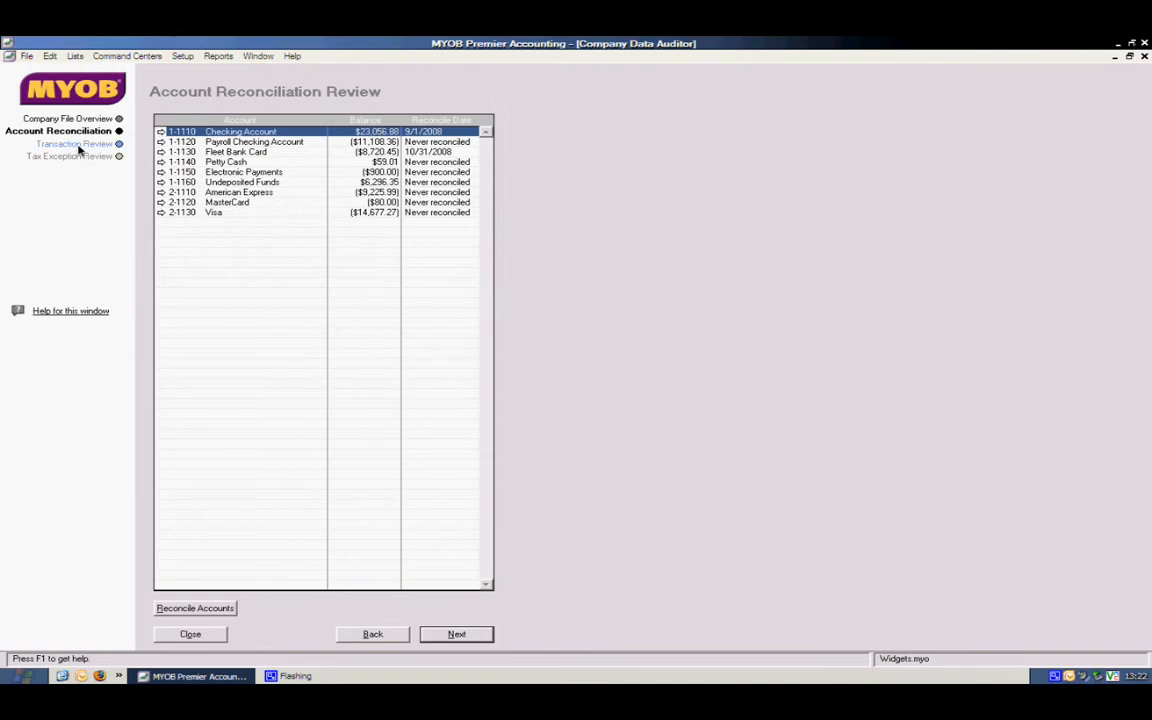
- Run the Transaction Review so passed checks are ticked and four are flagged for display
{"action": "left_click", "coordinate": [68, 144]}
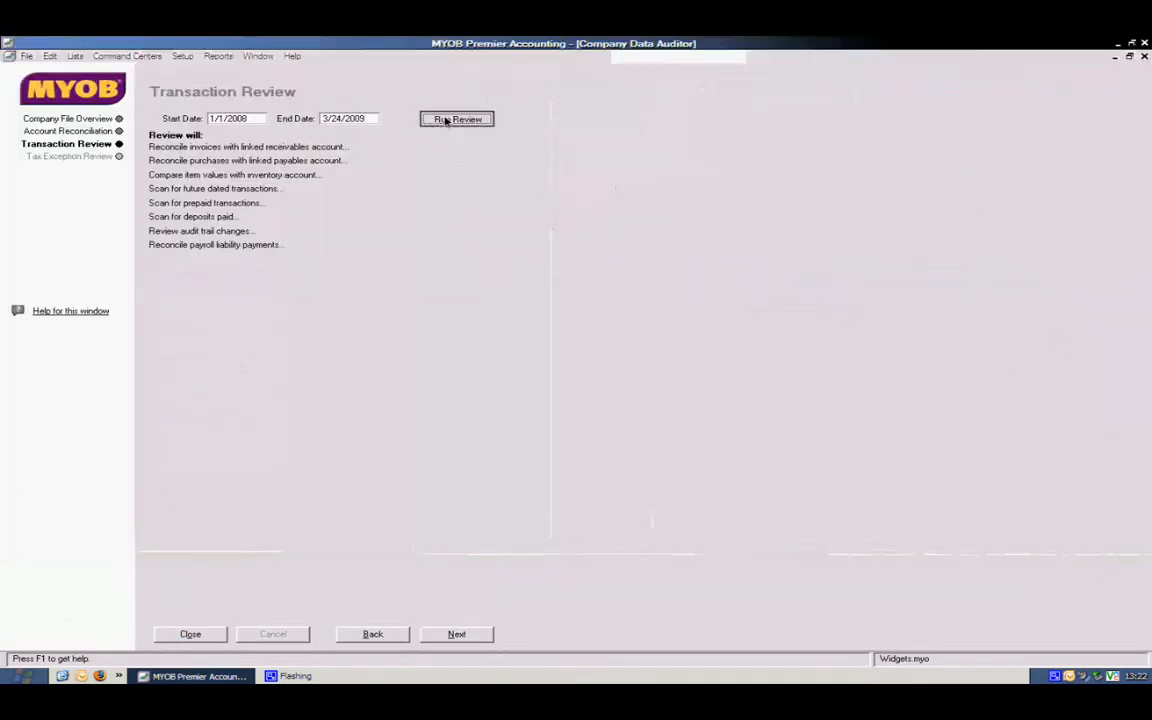
{"action": "left_click", "coordinate": [456, 118]}
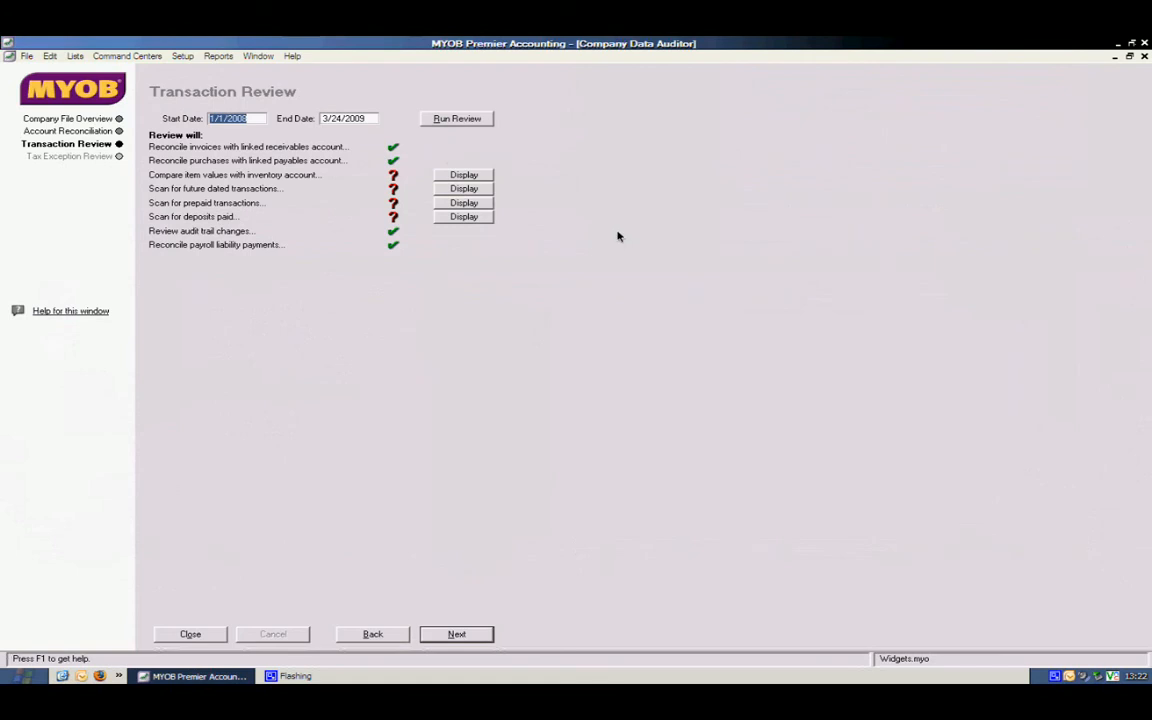
{"action": "mouse_move", "coordinate": [616, 232]}
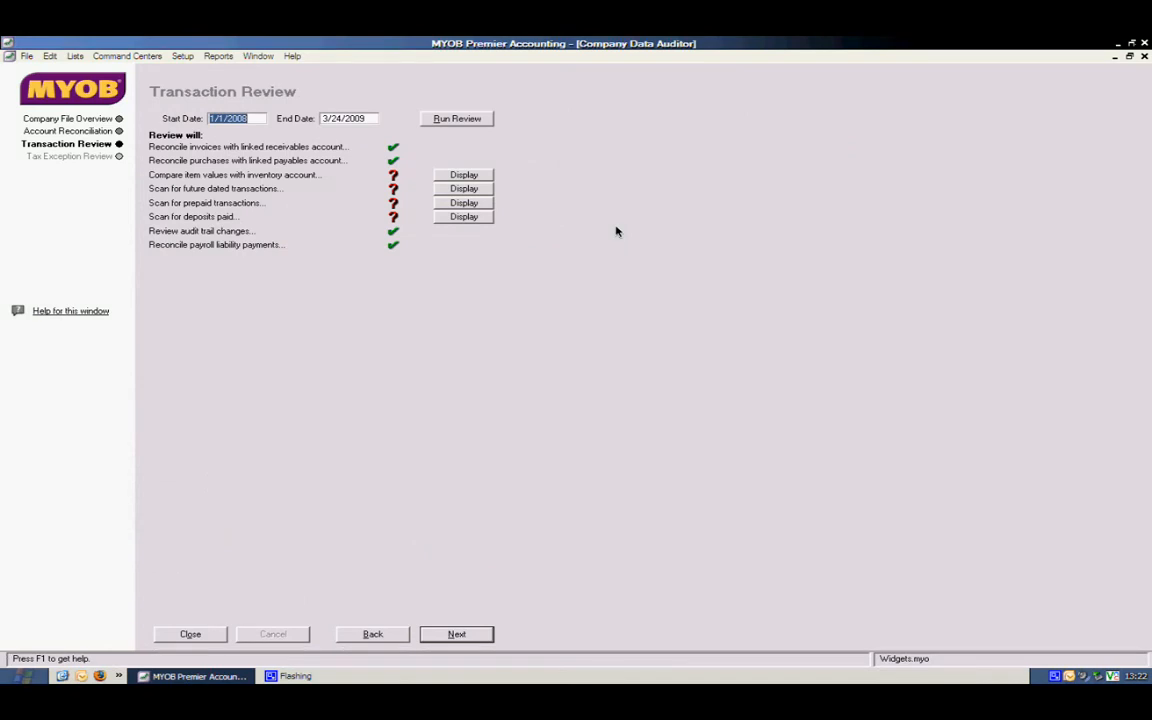
{"action": "mouse_move", "coordinate": [492, 208]}
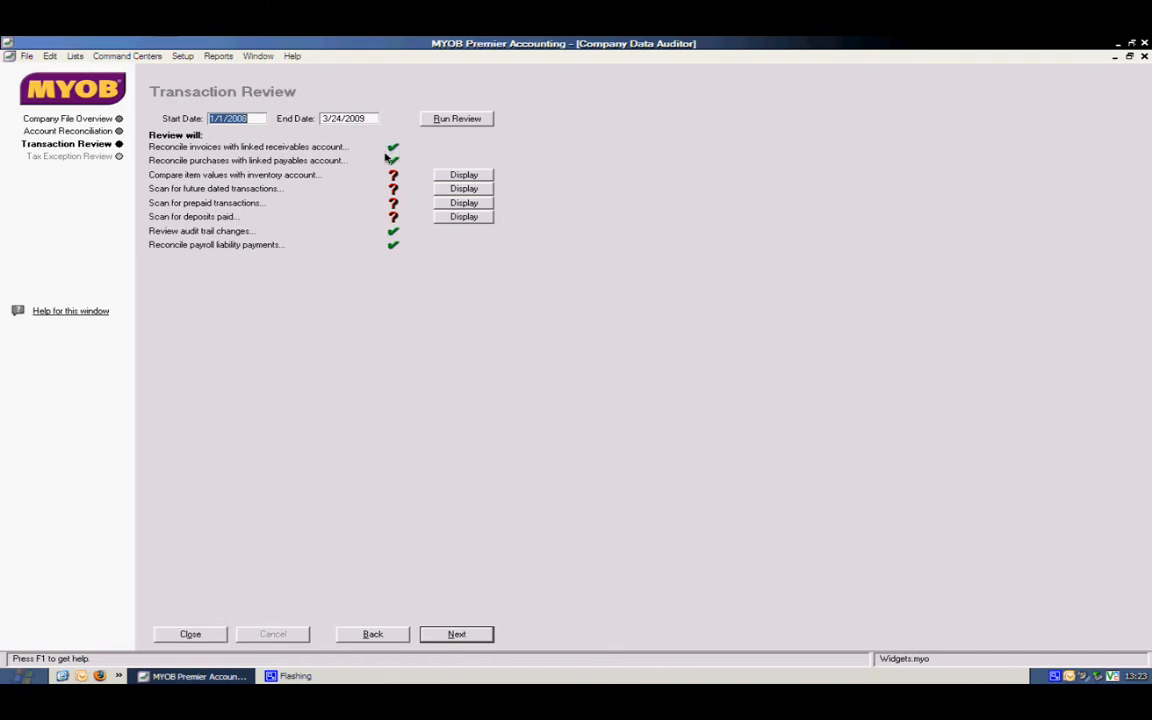
{"action": "mouse_move", "coordinate": [398, 160]}
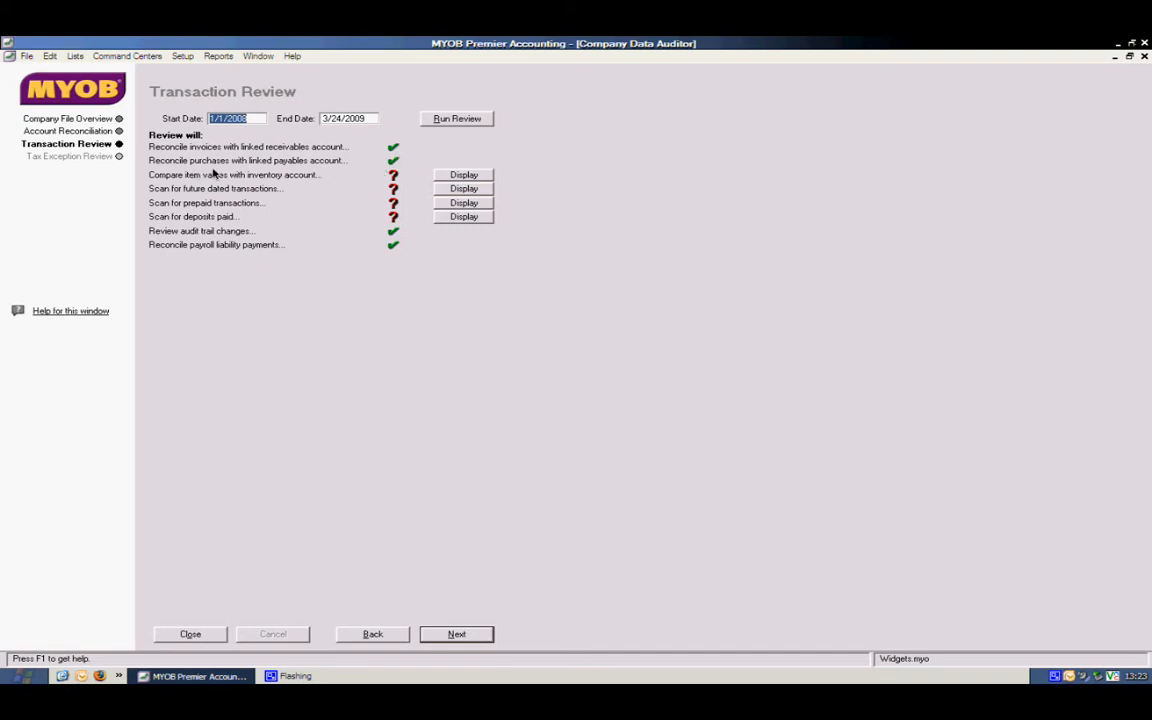
{"action": "mouse_move", "coordinate": [328, 172]}
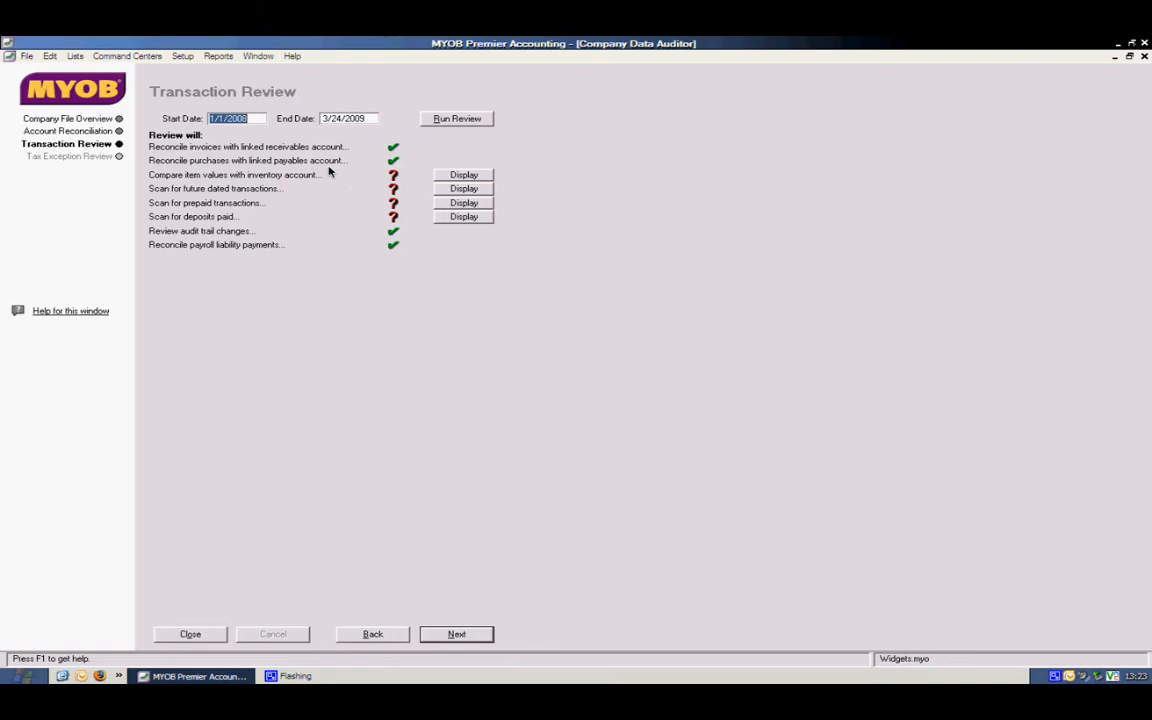
{"action": "mouse_move", "coordinate": [320, 182]}
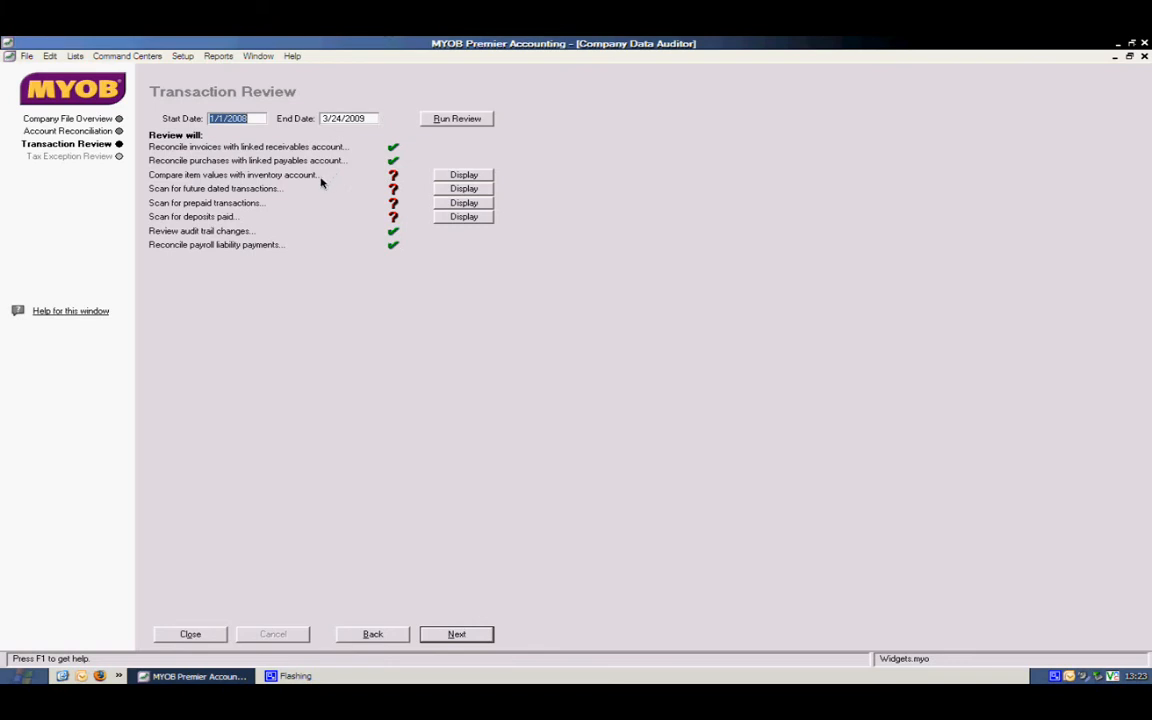
{"action": "mouse_move", "coordinate": [230, 184]}
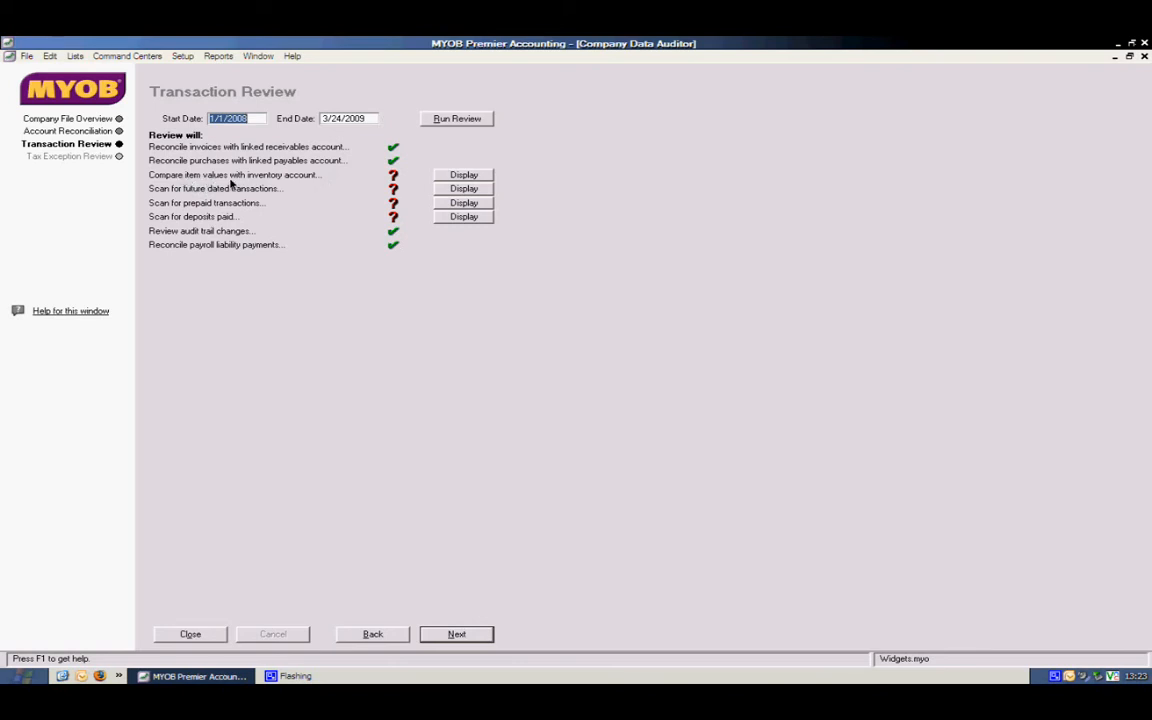
{"action": "mouse_move", "coordinate": [182, 200]}
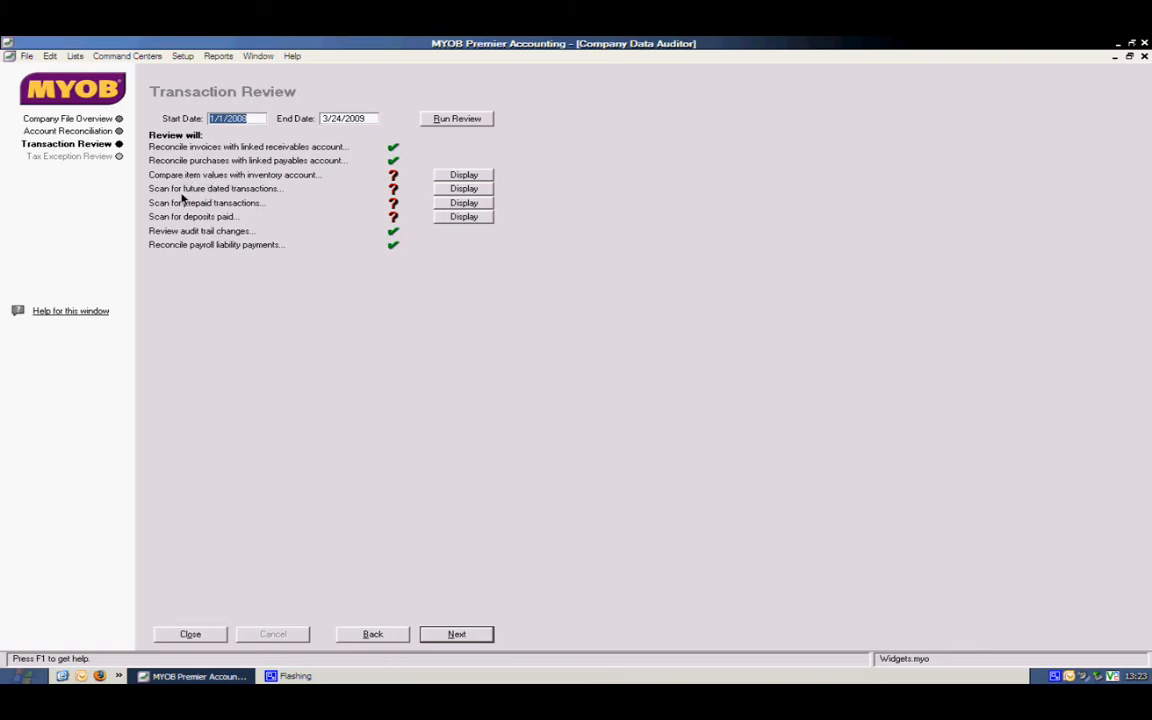
{"action": "mouse_move", "coordinate": [262, 200]}
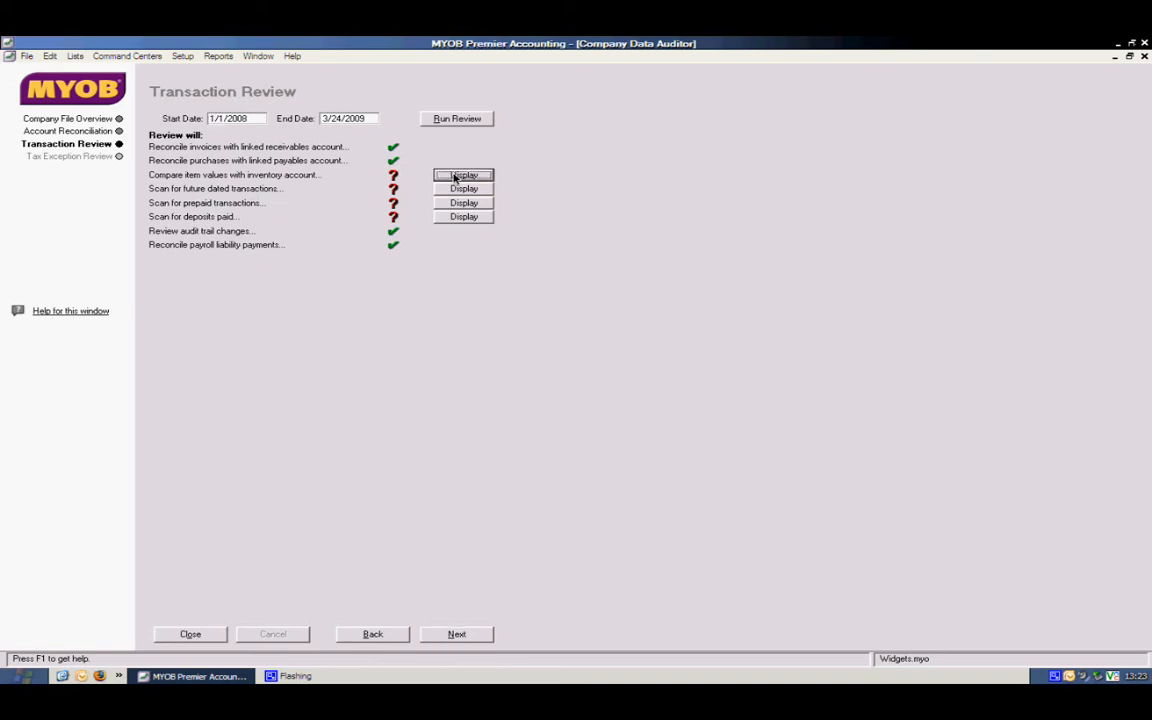
- Display the Inventory Value Reconciliation Exceptions report with the $224.48 out-of-balance amount
{"action": "left_click", "coordinate": [464, 176]}
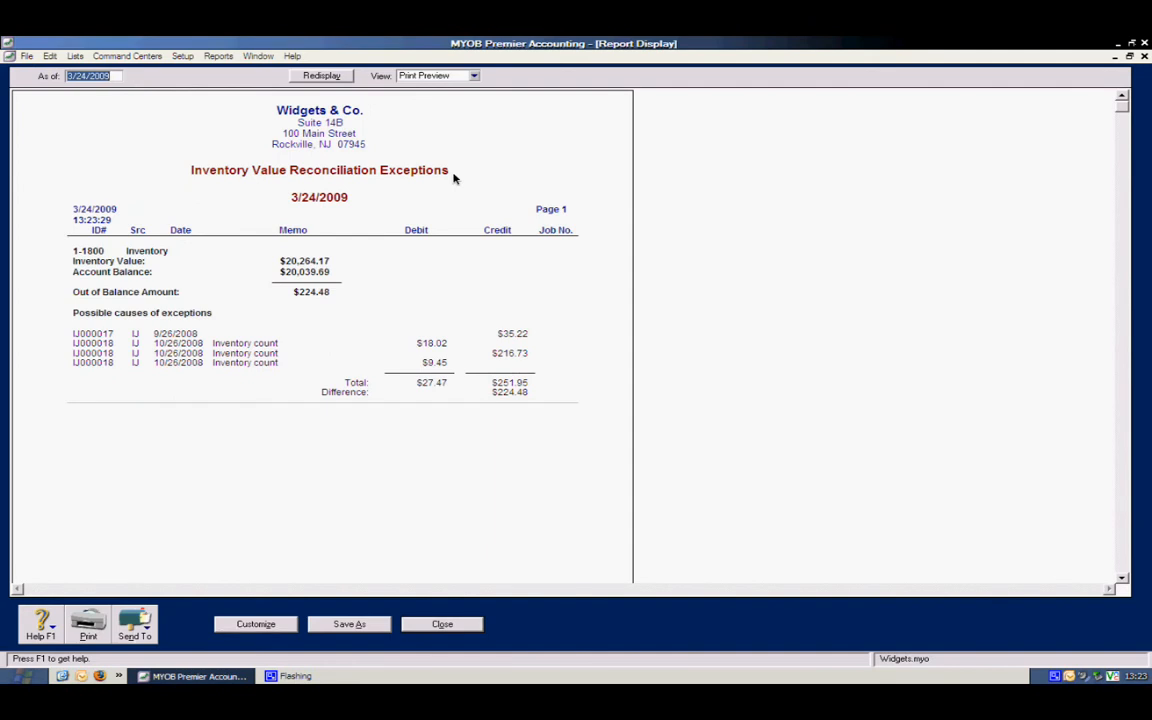
{"action": "mouse_move", "coordinate": [346, 336]}
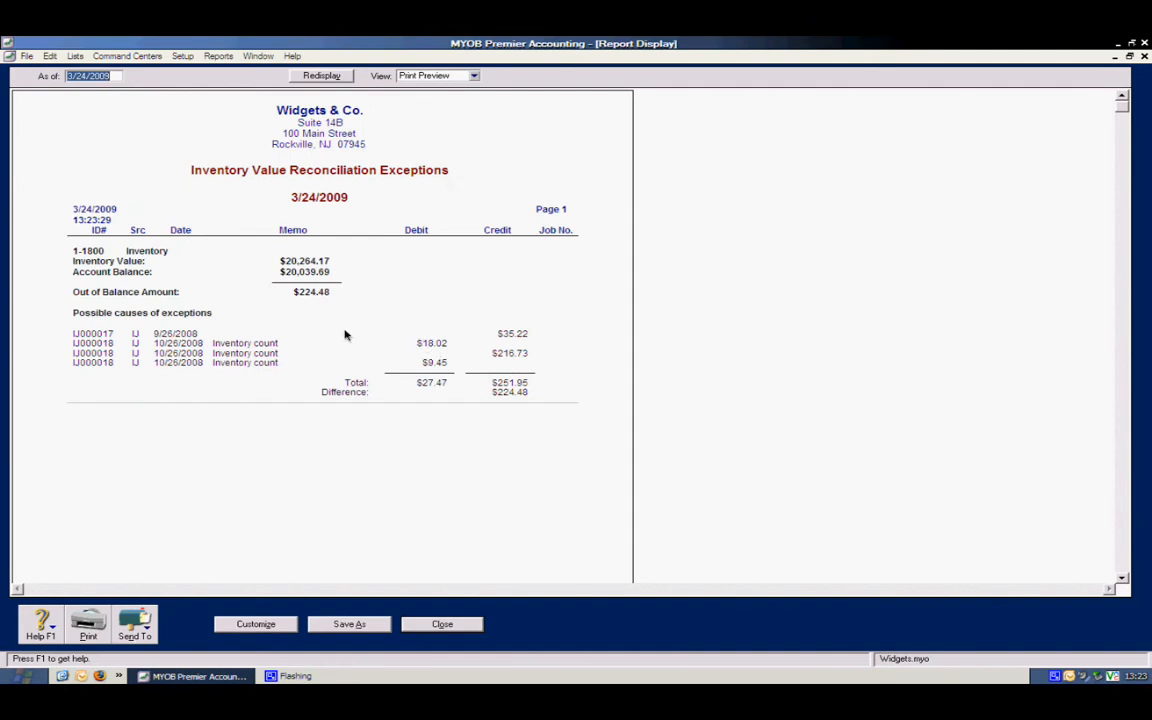
{"action": "mouse_move", "coordinate": [322, 318]}
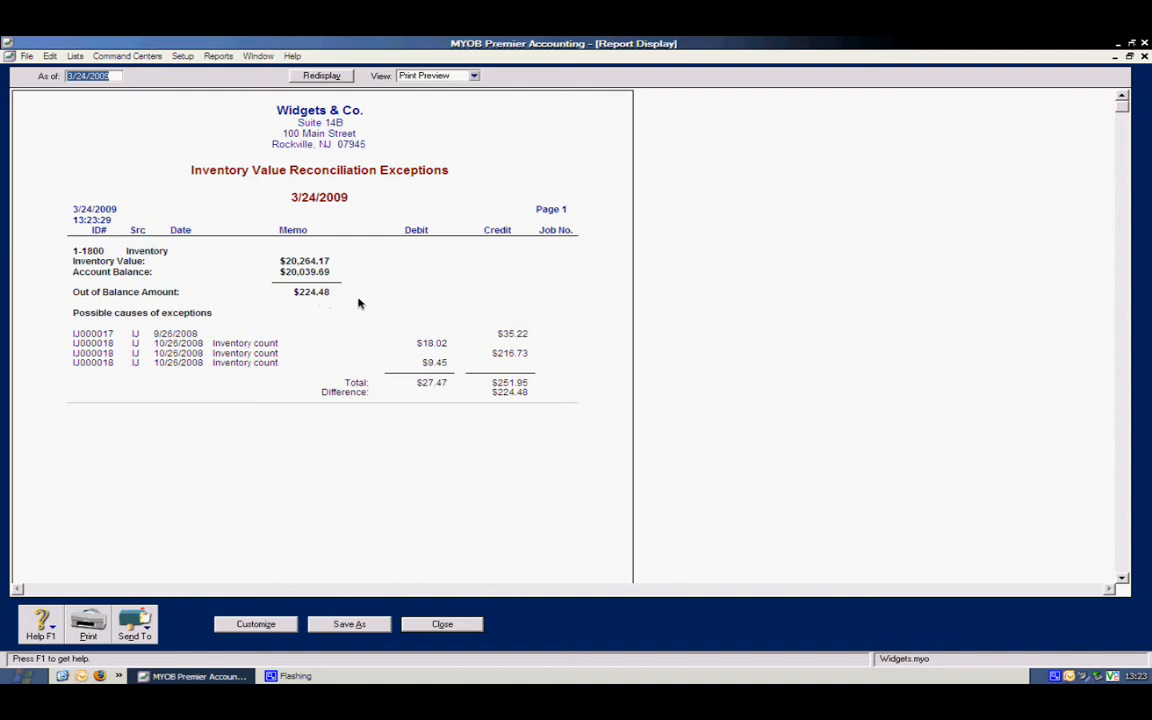
{"action": "mouse_move", "coordinate": [138, 328]}
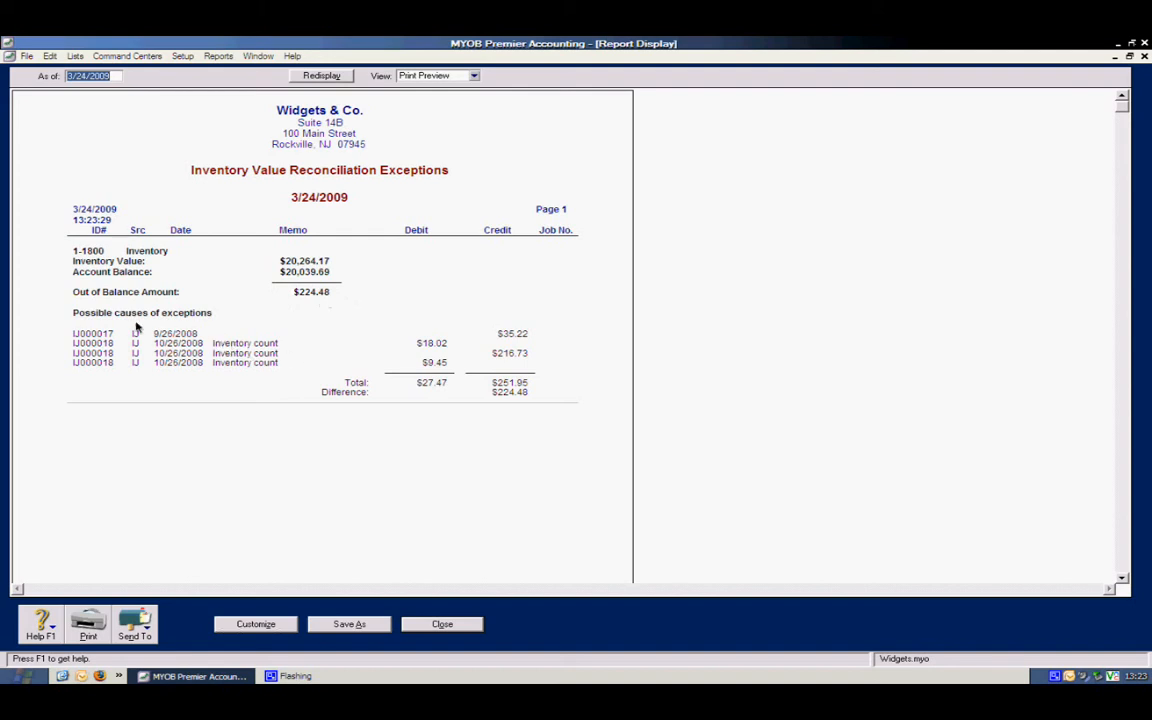
{"action": "mouse_move", "coordinate": [194, 322]}
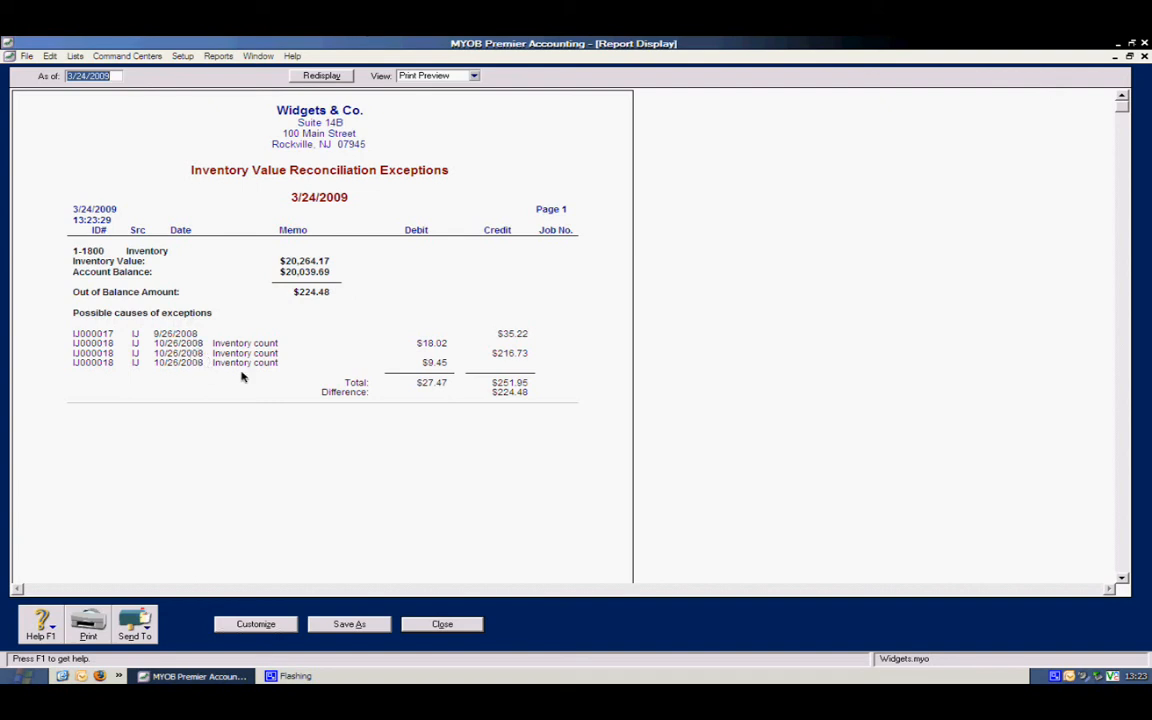
{"action": "mouse_move", "coordinate": [332, 582]}
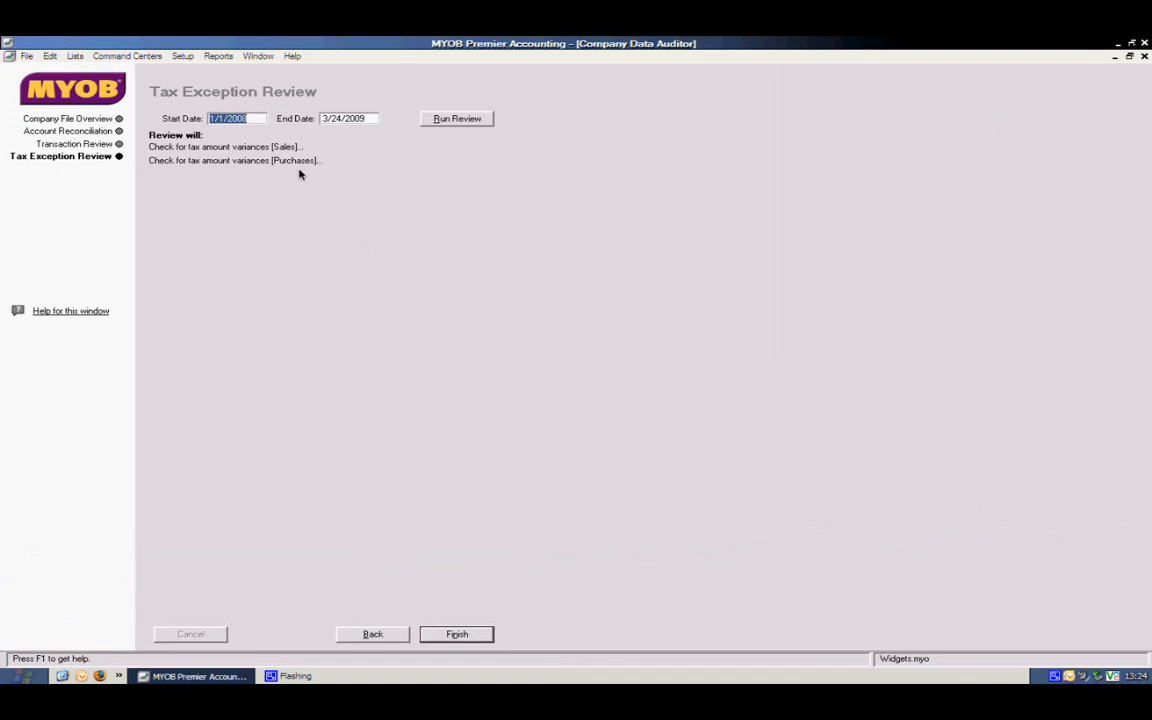
{"action": "mouse_move", "coordinate": [284, 160]}
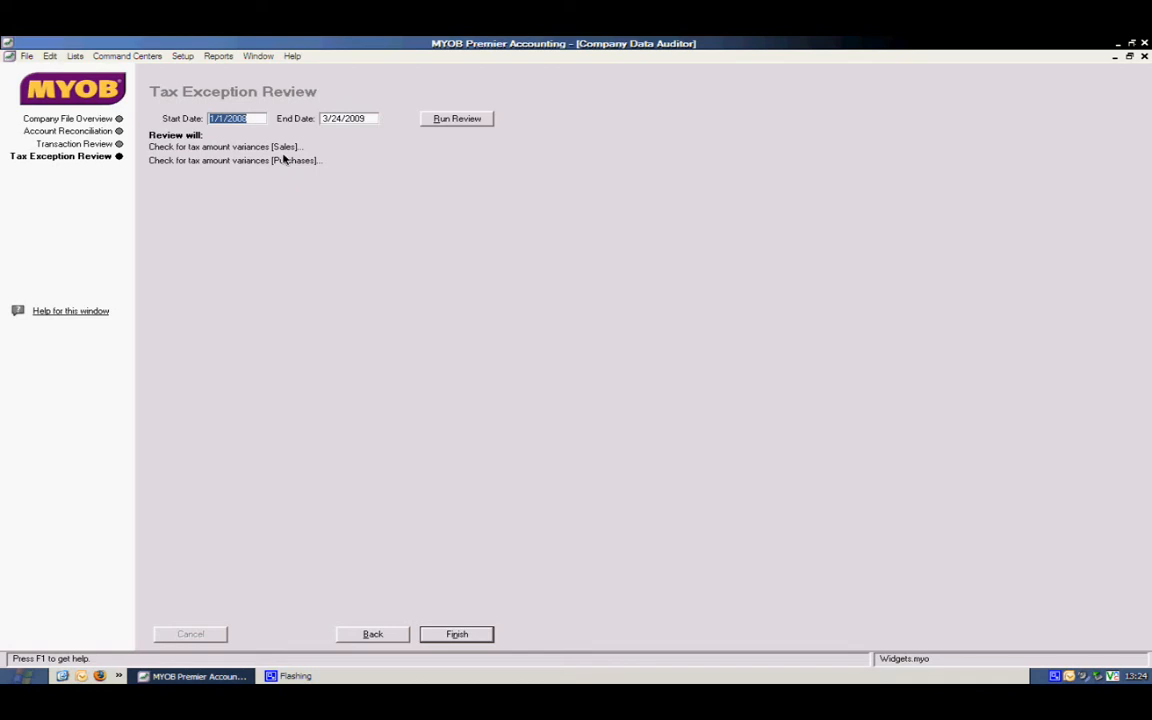
{"action": "mouse_move", "coordinate": [396, 160]}
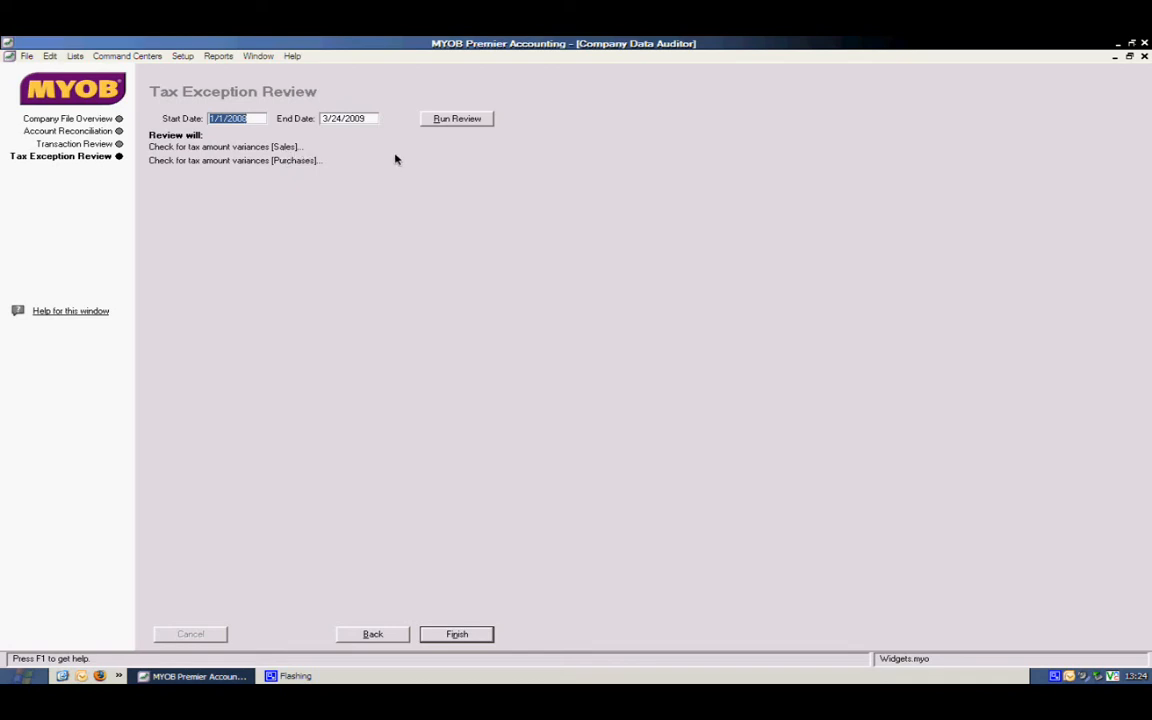
- Run the Tax Exception Review so sales and purchases tax variance checks both pass
{"action": "left_click", "coordinate": [456, 118]}
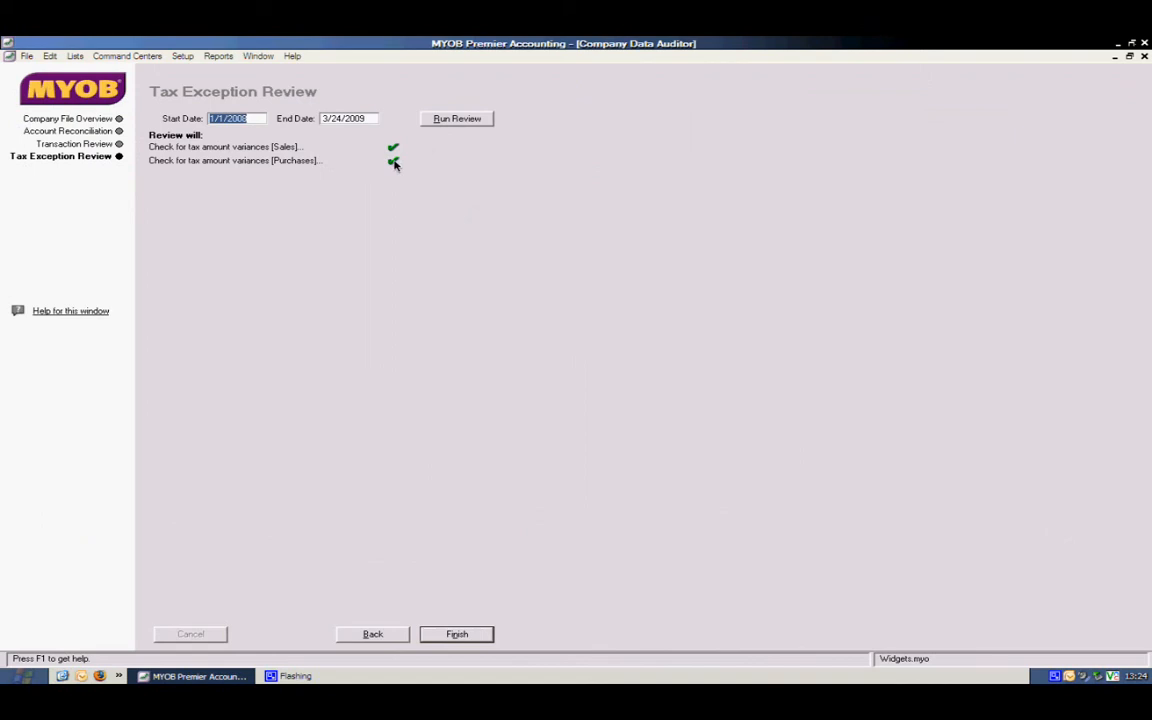
{"action": "mouse_move", "coordinate": [546, 192]}
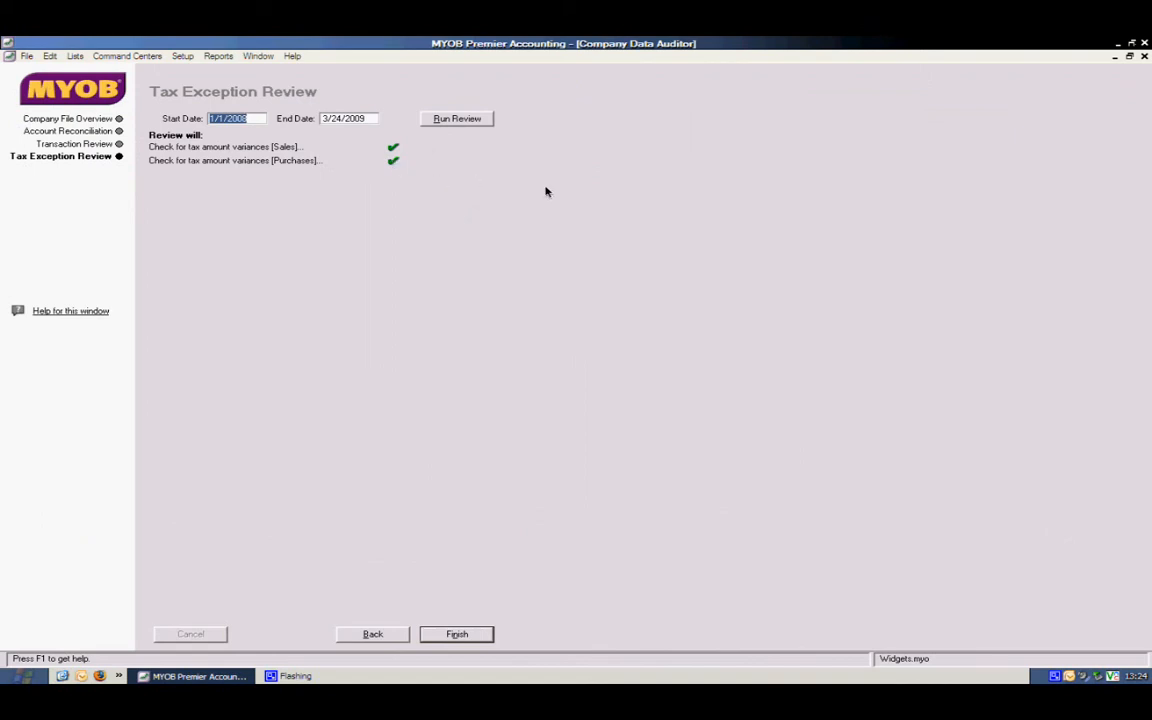
{"action": "mouse_move", "coordinate": [376, 258]}
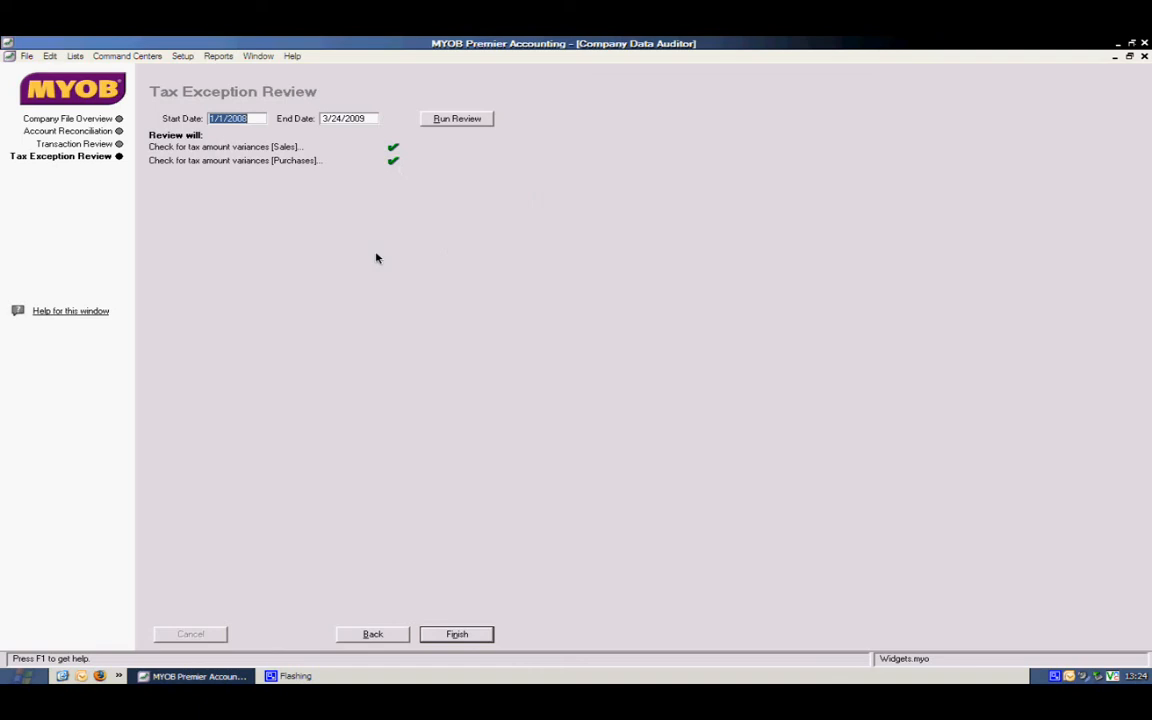
{"action": "mouse_move", "coordinate": [350, 196]}
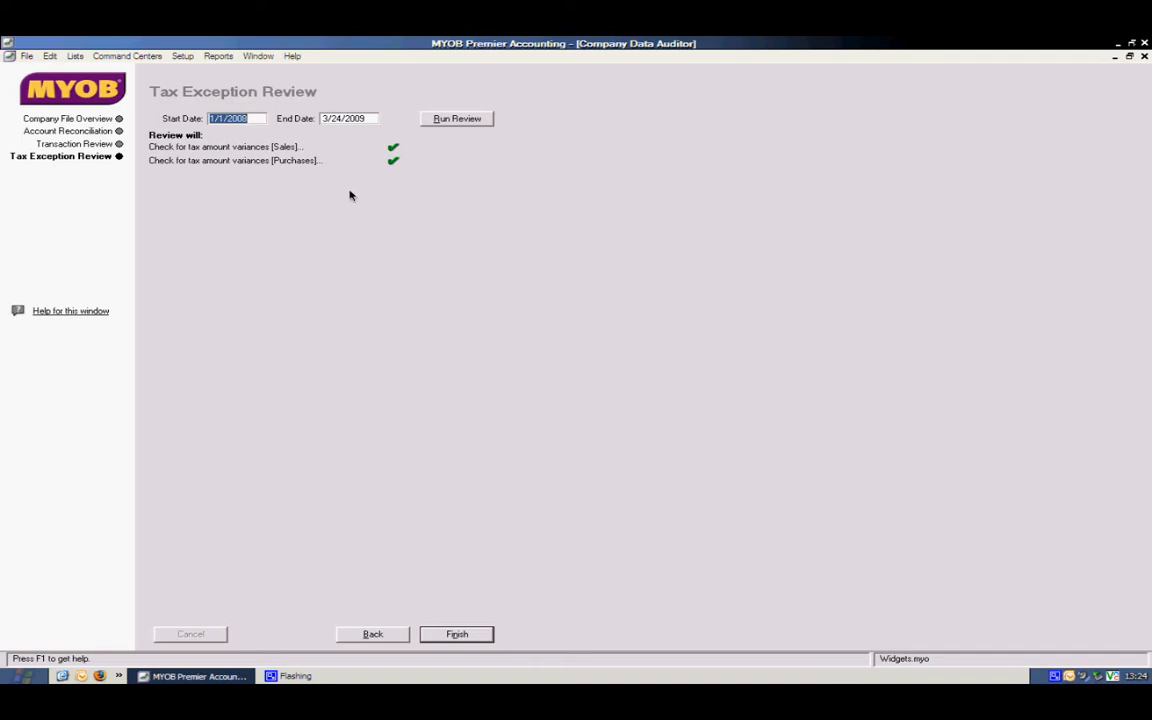
{"action": "mouse_move", "coordinate": [308, 168]}
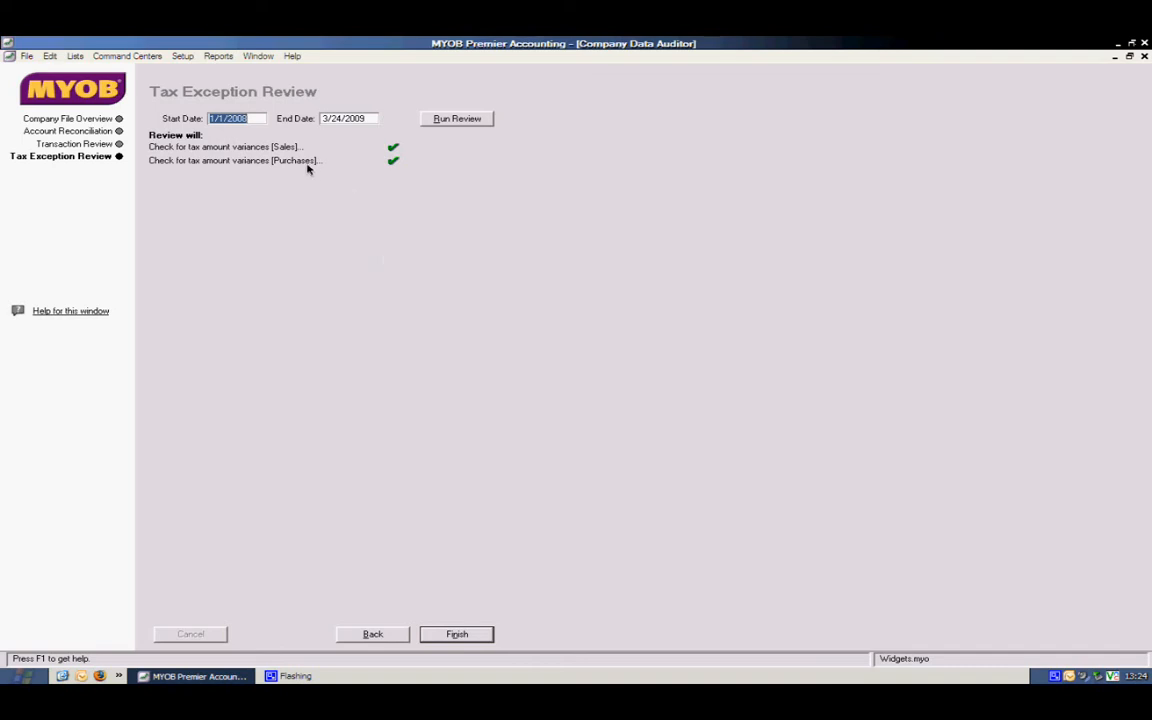